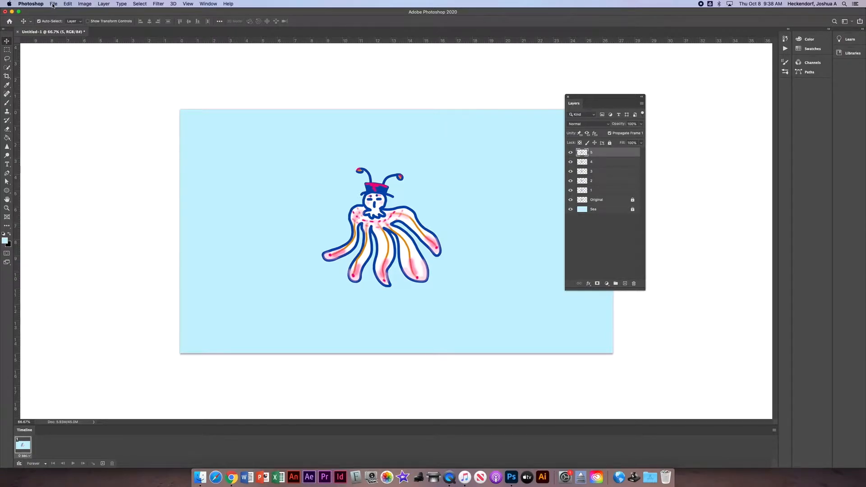
# Step: Create a new document from the Film & Video HDTV 1080p (1920×1080) preset
pyautogui.click(53, 3)
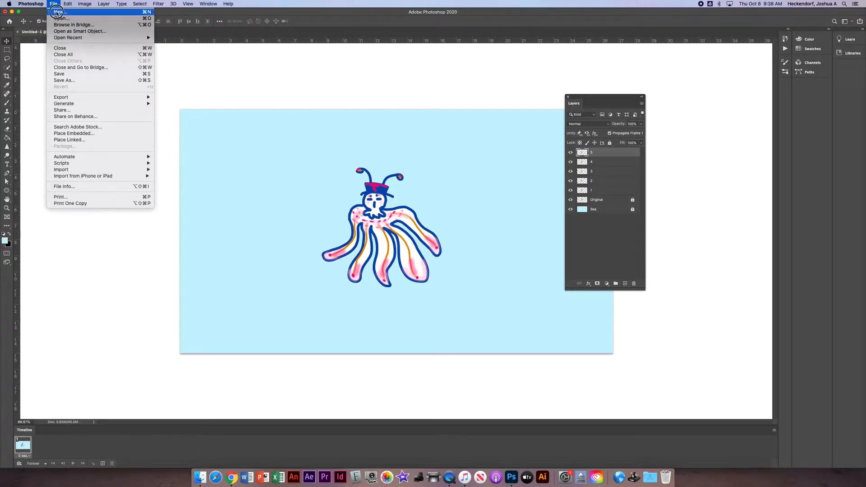
pyautogui.click(57, 12)
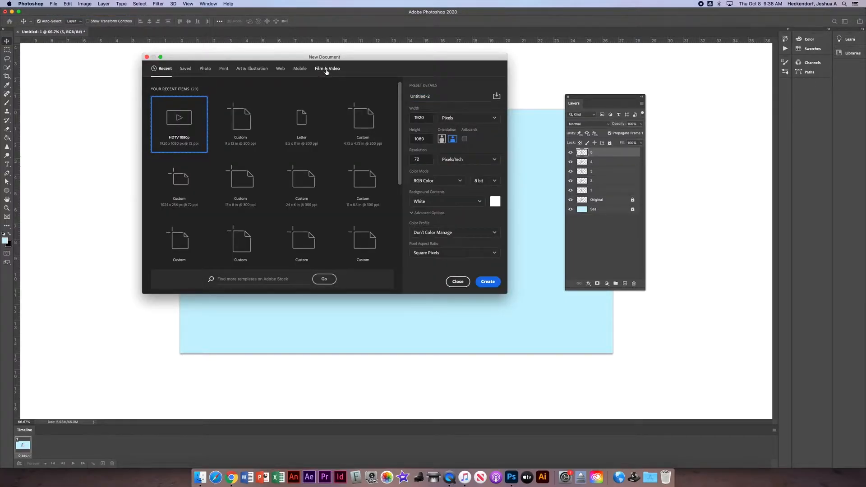
pyautogui.click(327, 68)
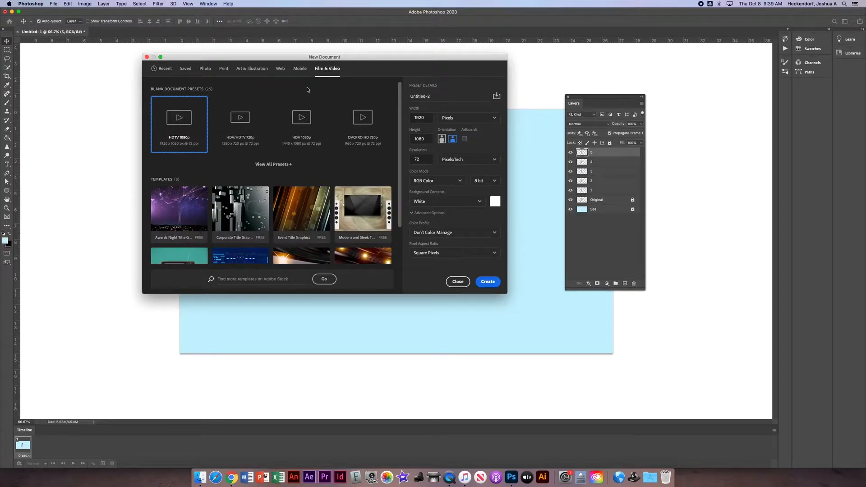
pyautogui.moveTo(179, 138)
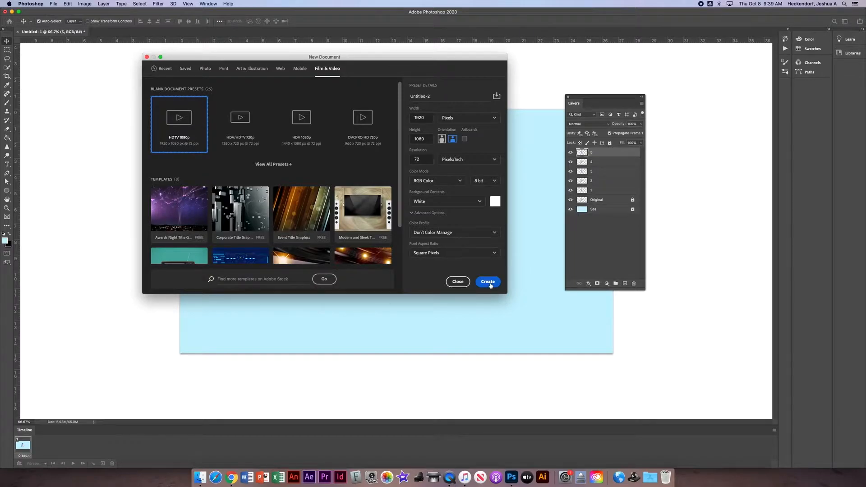
pyautogui.click(487, 282)
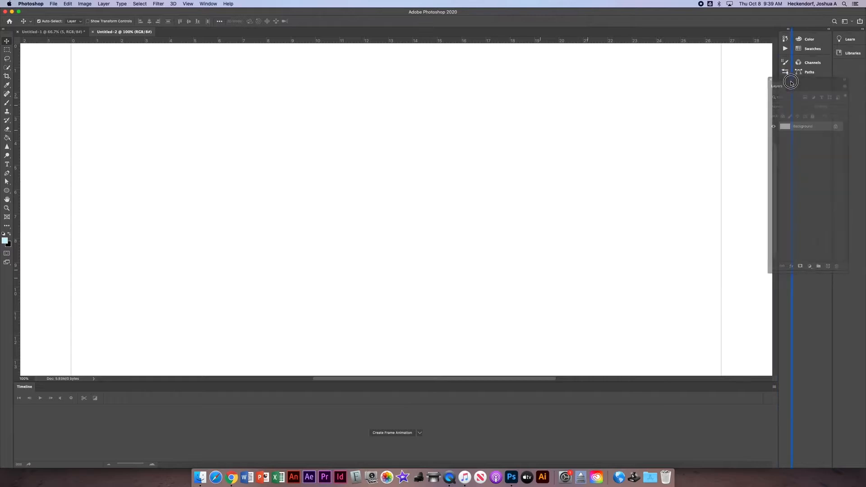
# Step: Dock the floating Layers panel and create a frame animation timeline for the document
pyautogui.moveTo(791, 81); pyautogui.dragTo(718, 36)
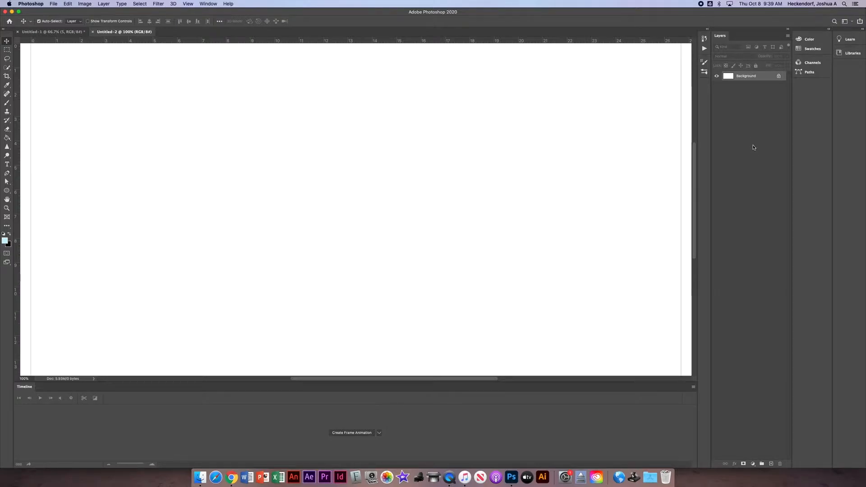
pyautogui.click(209, 4)
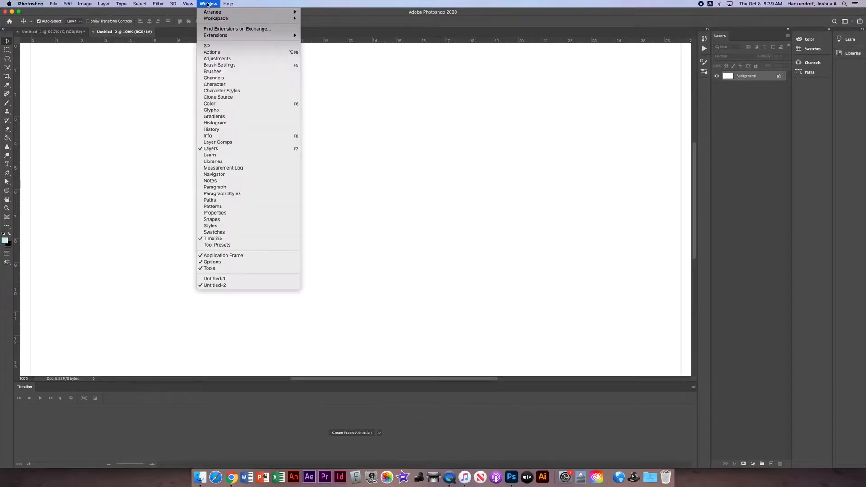
pyautogui.moveTo(210, 149)
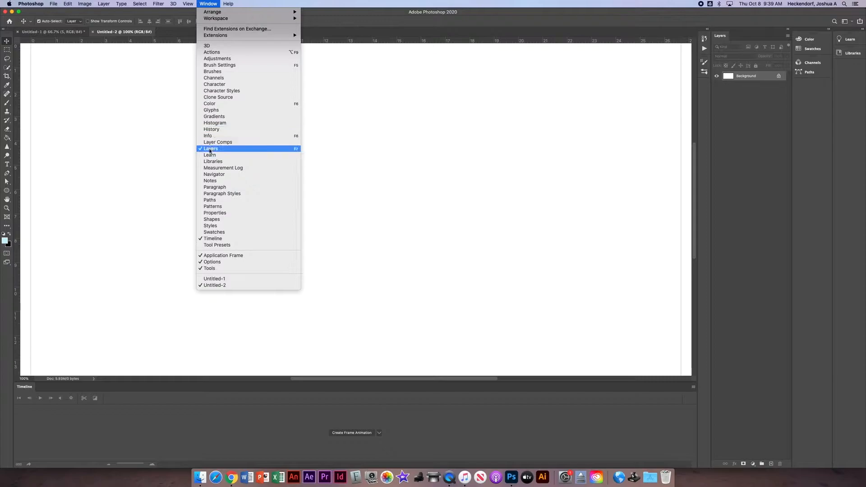
pyautogui.moveTo(213, 238)
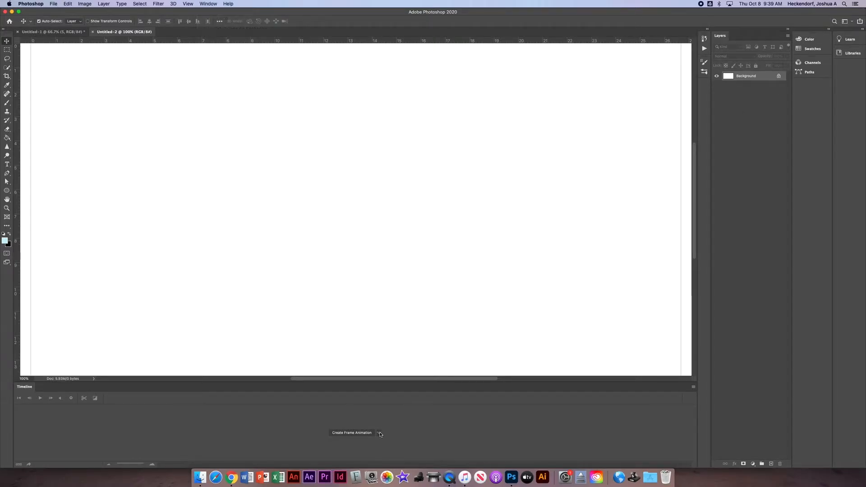
pyautogui.click(379, 433)
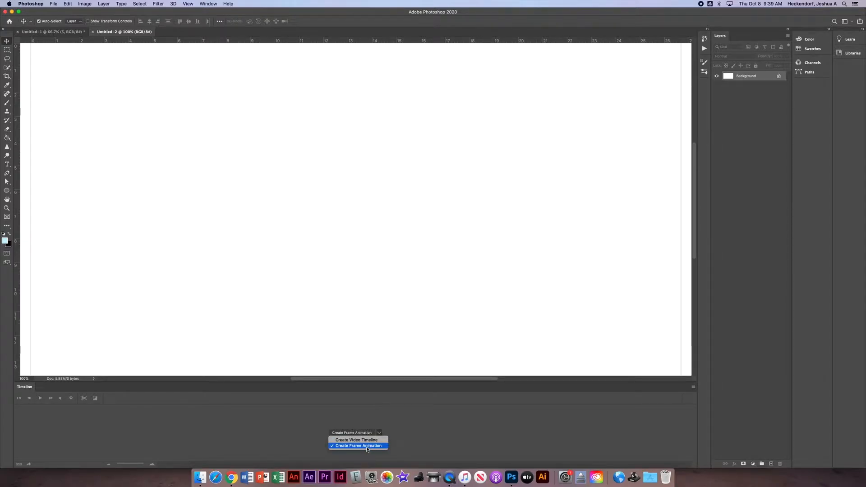
pyautogui.click(378, 432)
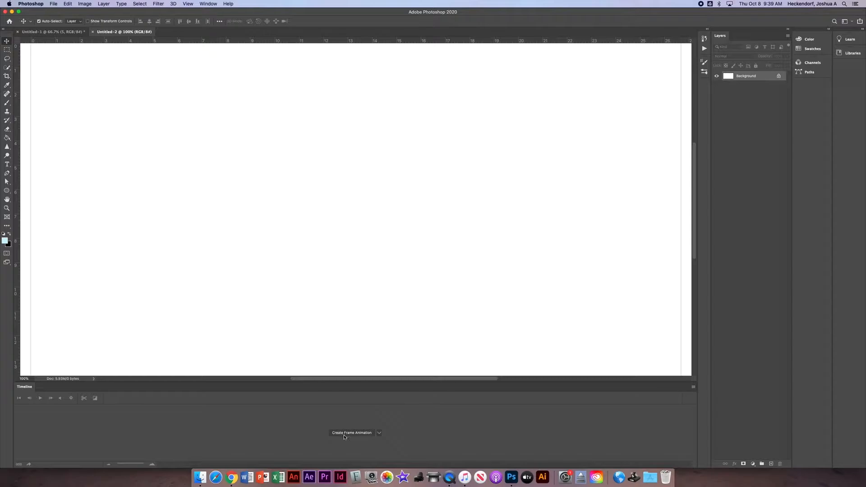
pyautogui.click(351, 432)
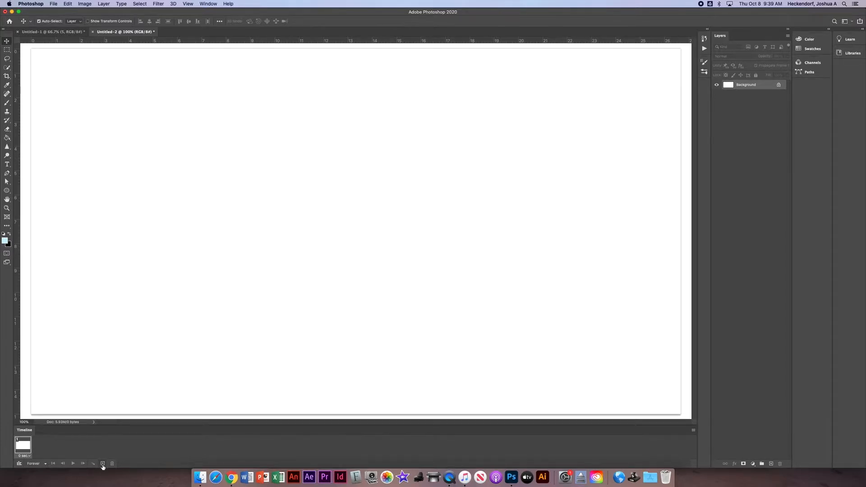
# Step: Duplicate frames up to five and lock the background as Layer 0
pyautogui.click(102, 464)
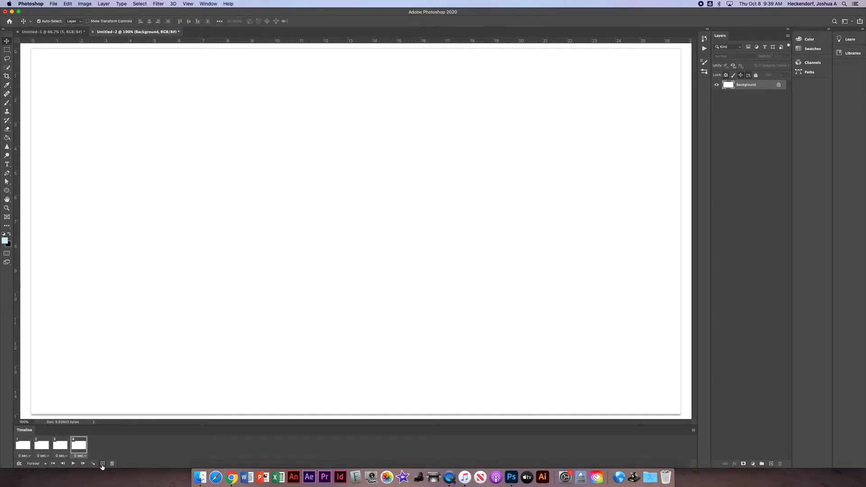
pyautogui.click(102, 464)
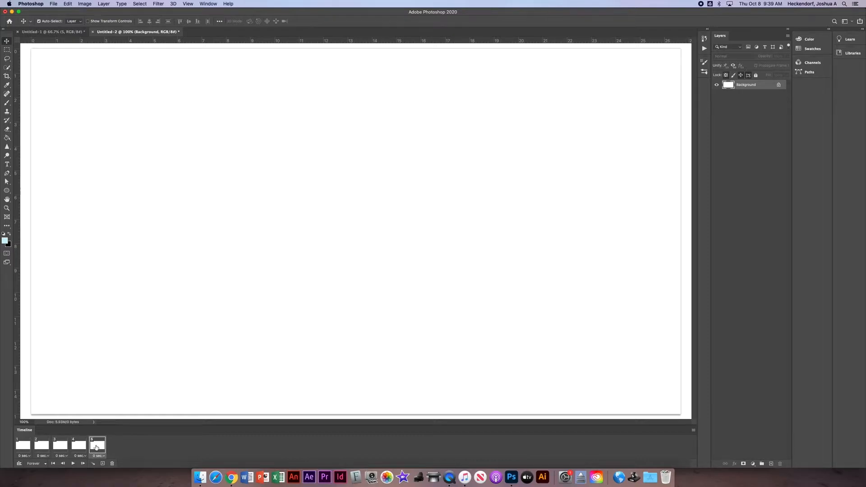
pyautogui.moveTo(524, 303)
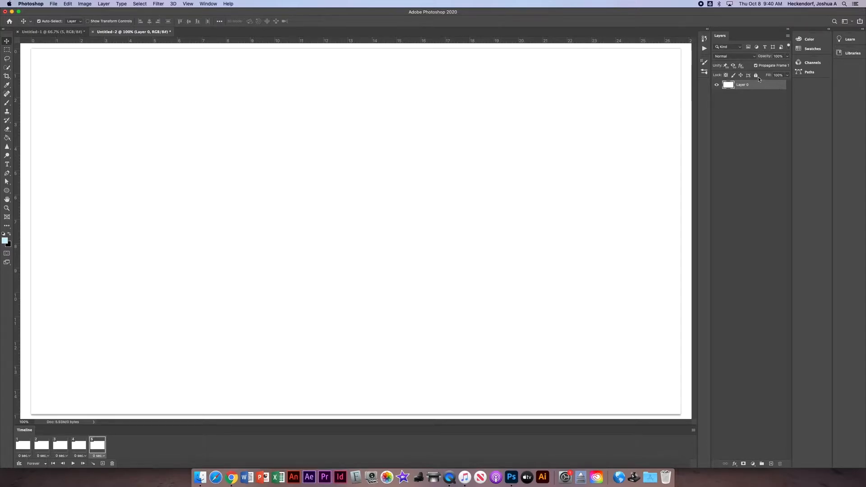
pyautogui.click(756, 75)
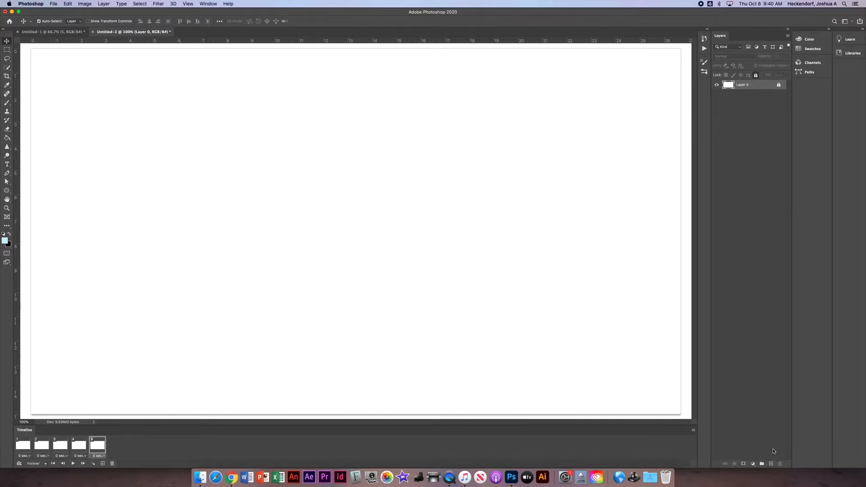
# Step: Add a new layer named Original Character Design and switch to the Brush tool
pyautogui.click(771, 463)
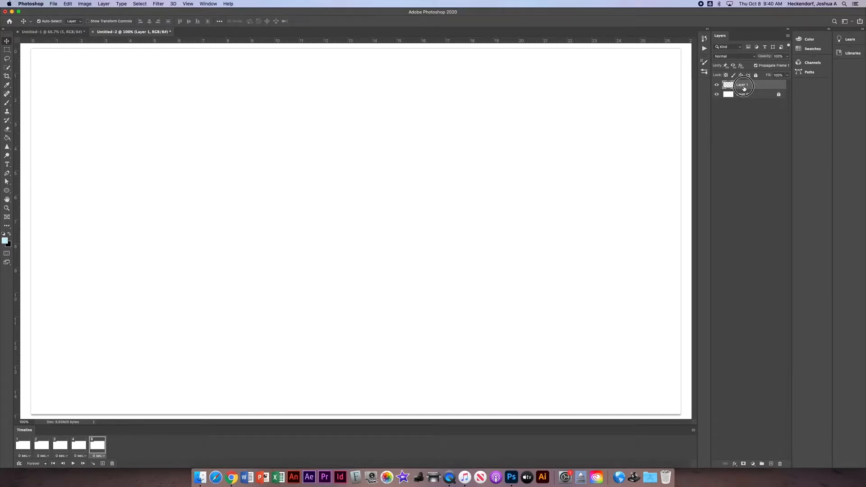
pyautogui.doubleClick(741, 85)
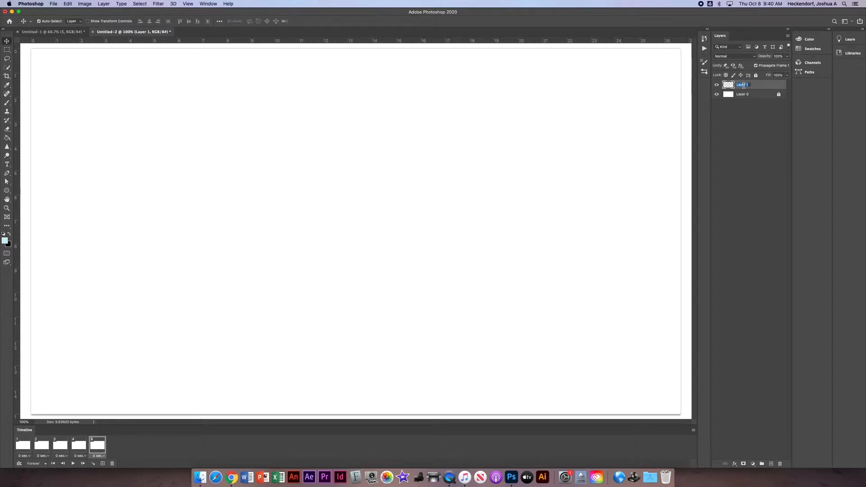
pyautogui.write('Orin')
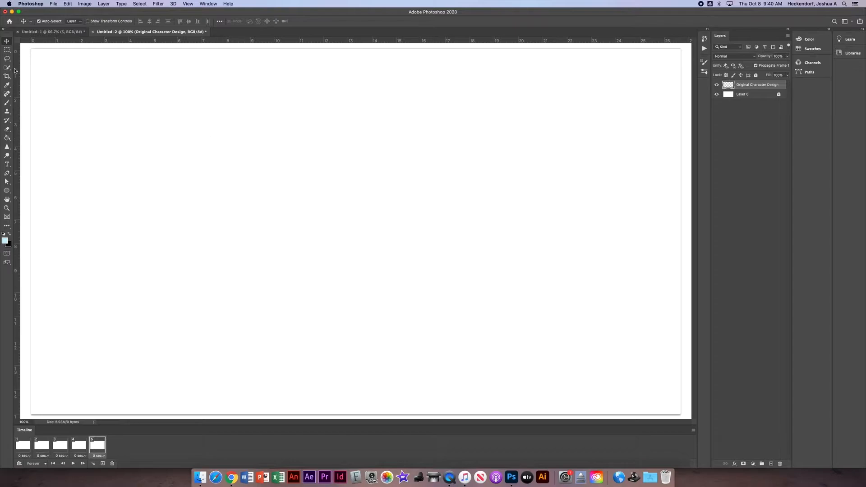
pyautogui.click(7, 102)
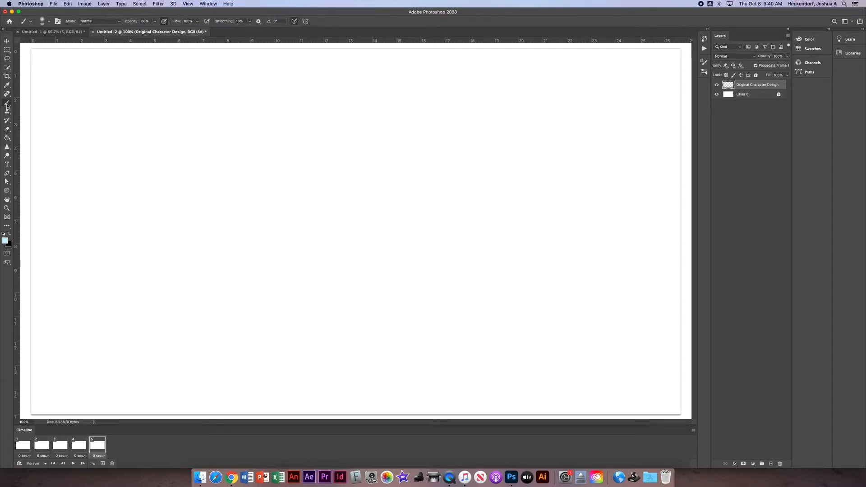
pyautogui.moveTo(48, 122)
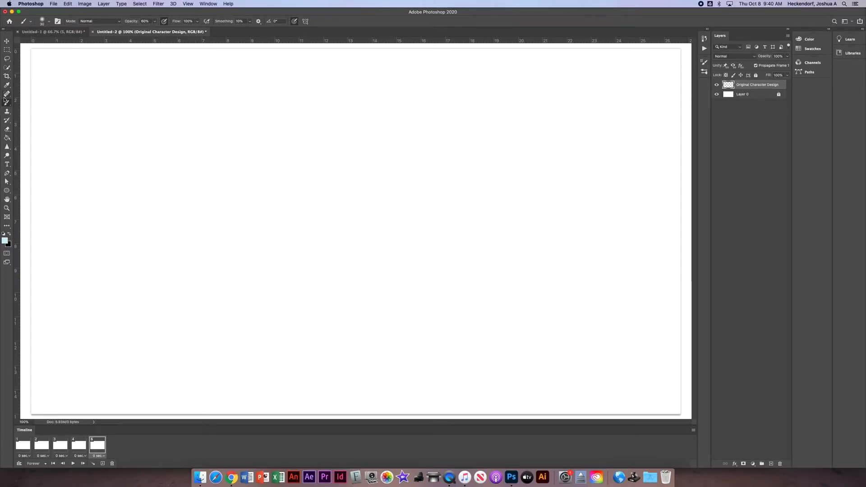
pyautogui.moveTo(8, 103)
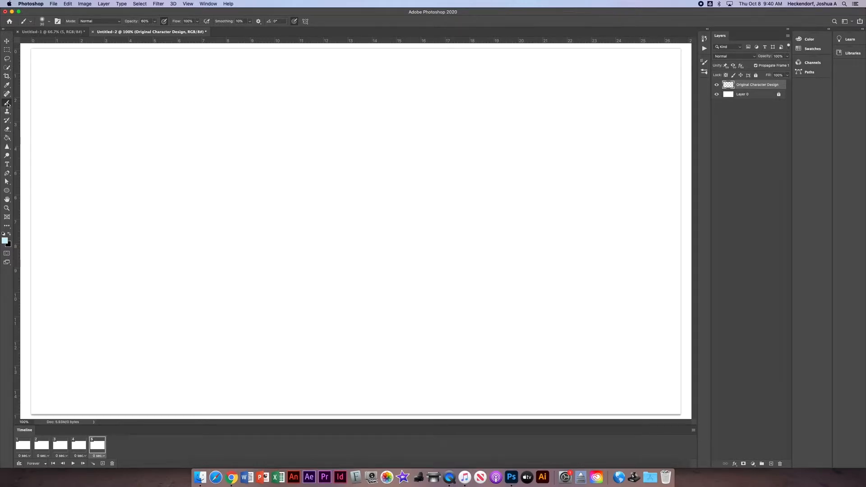
pyautogui.moveTo(127, 214)
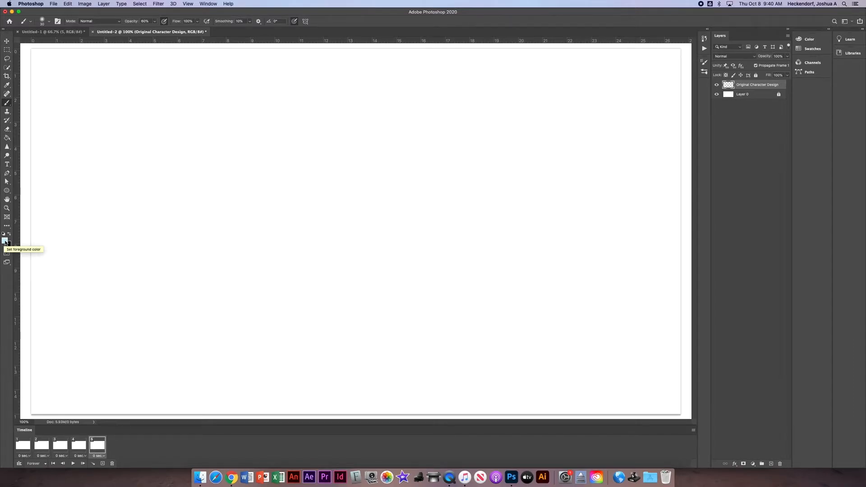
pyautogui.moveTo(8, 245)
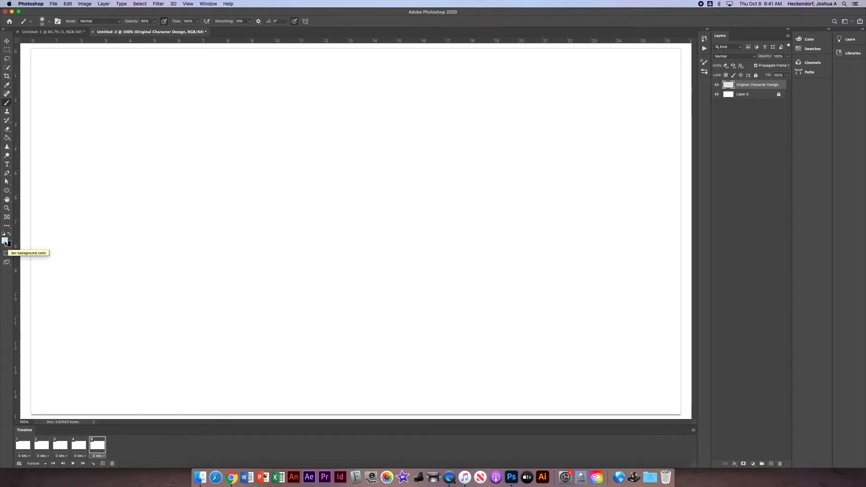
# Step: Pick a bright blue foreground colour, paint a test stroke and undo it
pyautogui.click(5, 238)
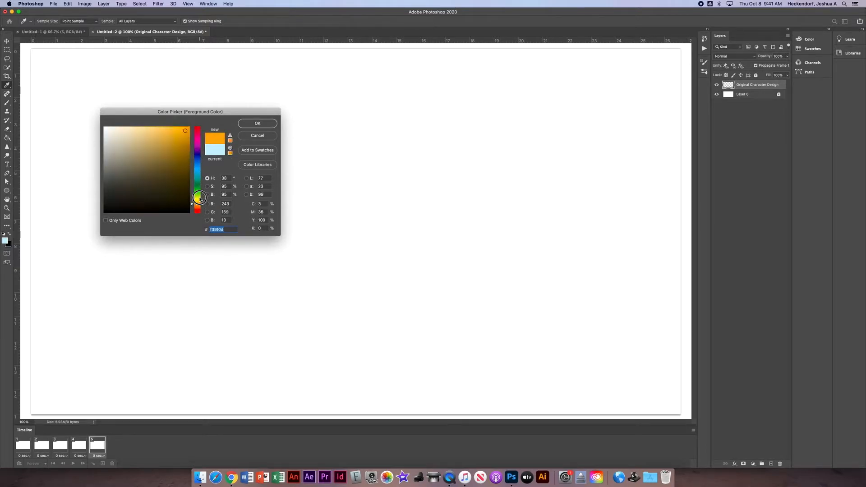
pyautogui.click(197, 161)
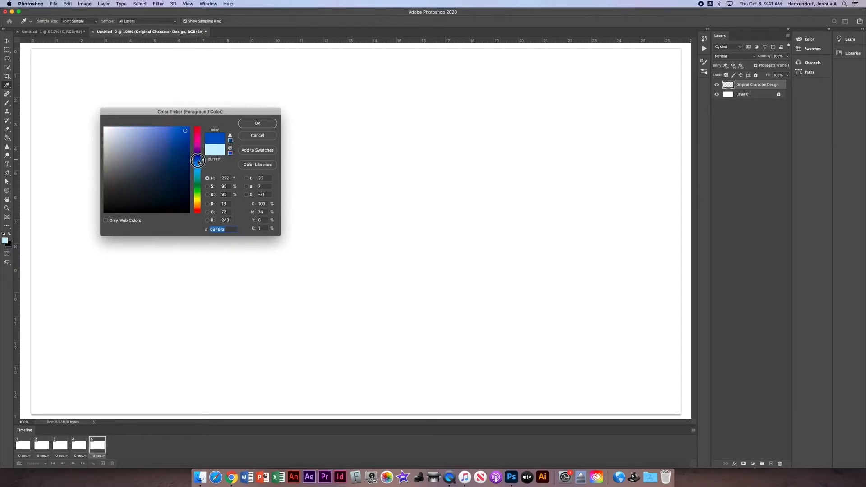
pyautogui.click(181, 132)
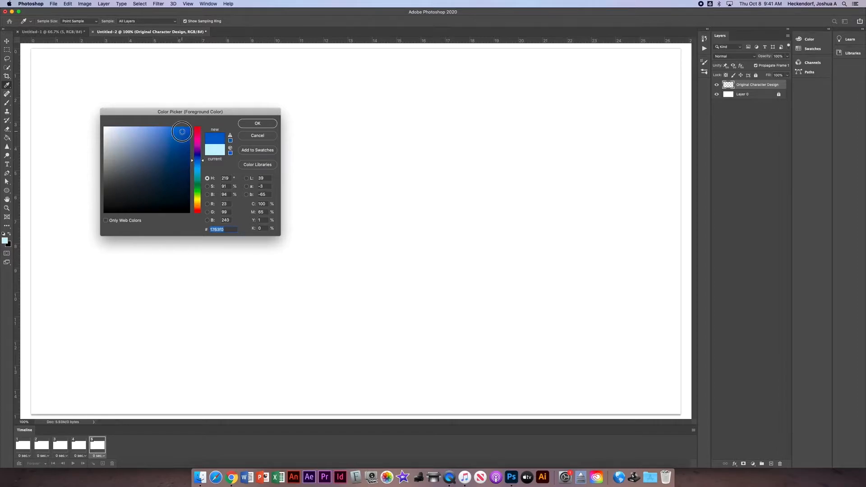
pyautogui.click(182, 131)
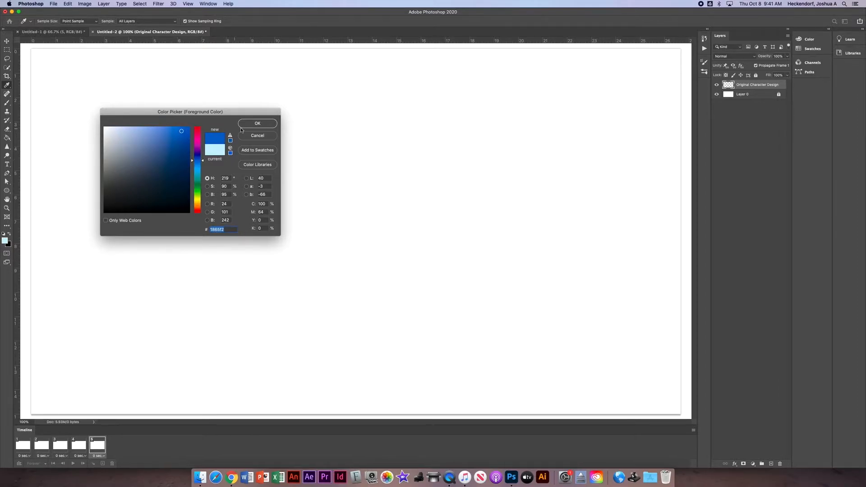
pyautogui.click(257, 124)
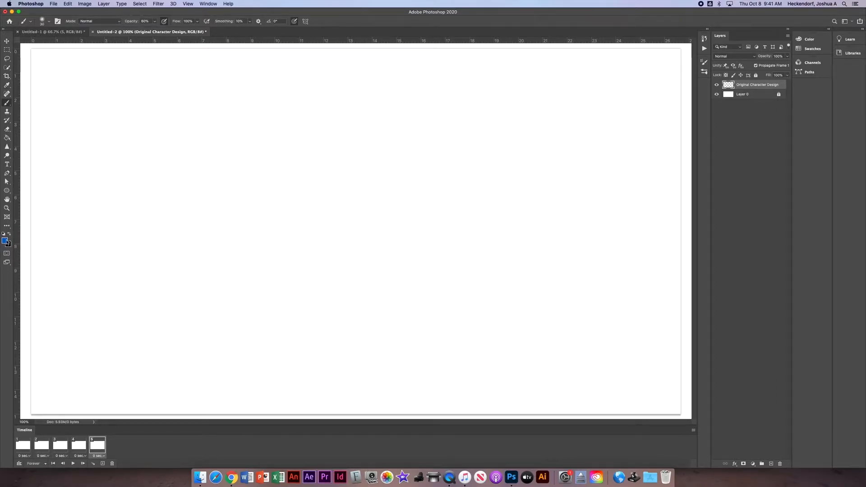
pyautogui.moveTo(161, 213); pyautogui.dragTo(240, 257)
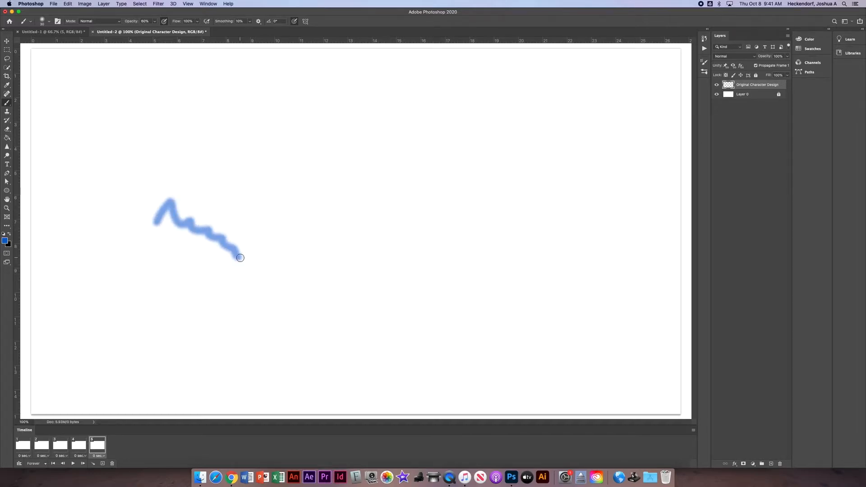
pyautogui.press('cmd+z')
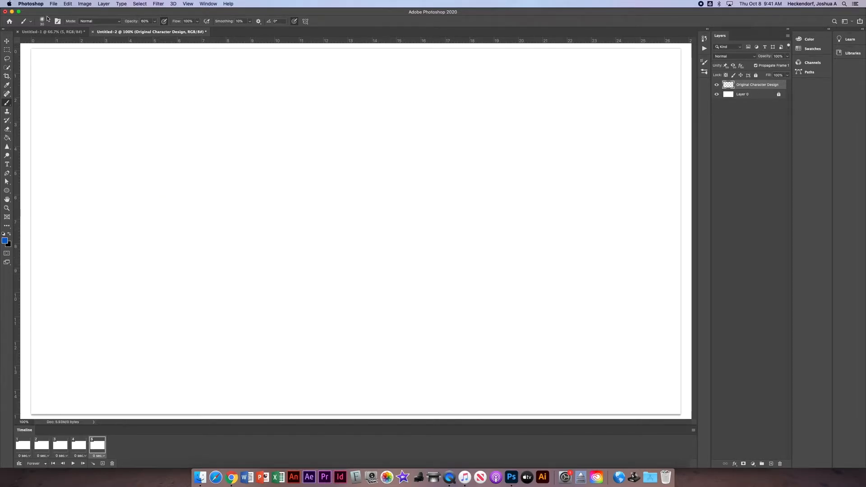
# Step: Set a hard round 12 px brush tip at 100% hardness and opacity
pyautogui.click(43, 20)
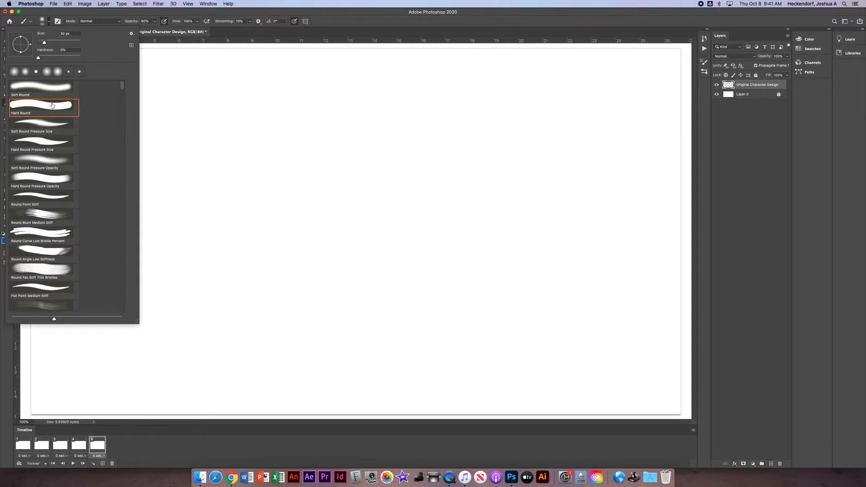
pyautogui.moveTo(38, 57); pyautogui.dragTo(81, 58)
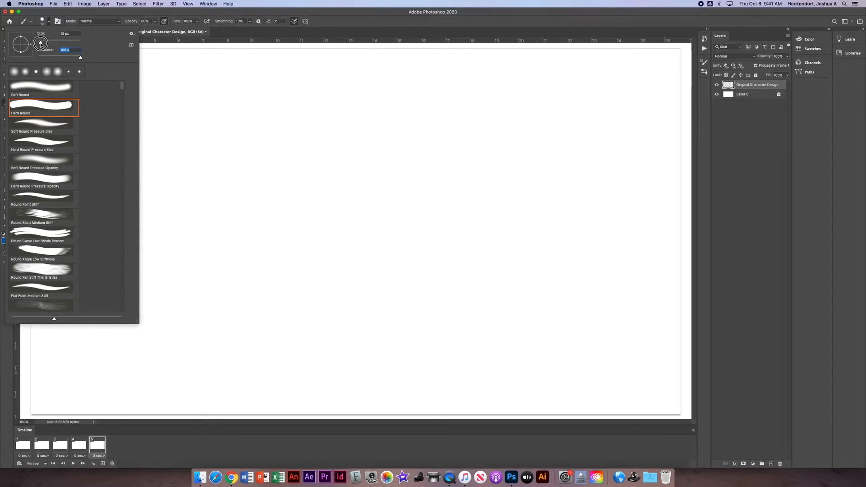
pyautogui.click(40, 44)
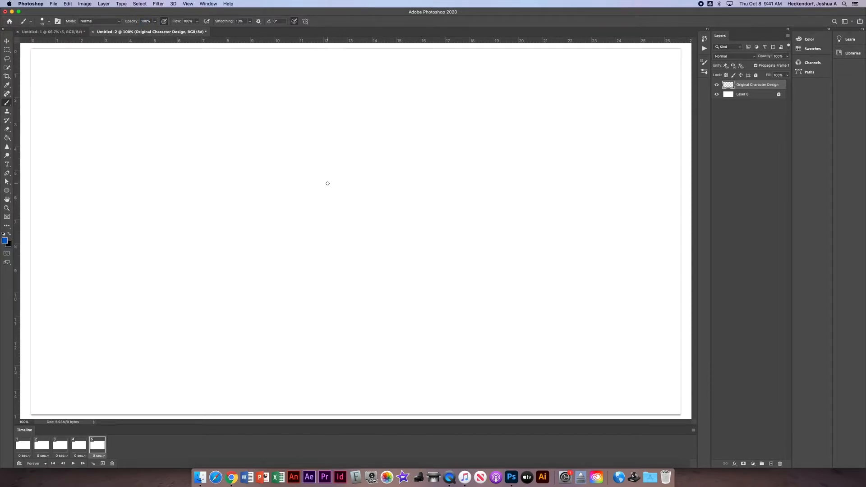
pyautogui.moveTo(310, 173)
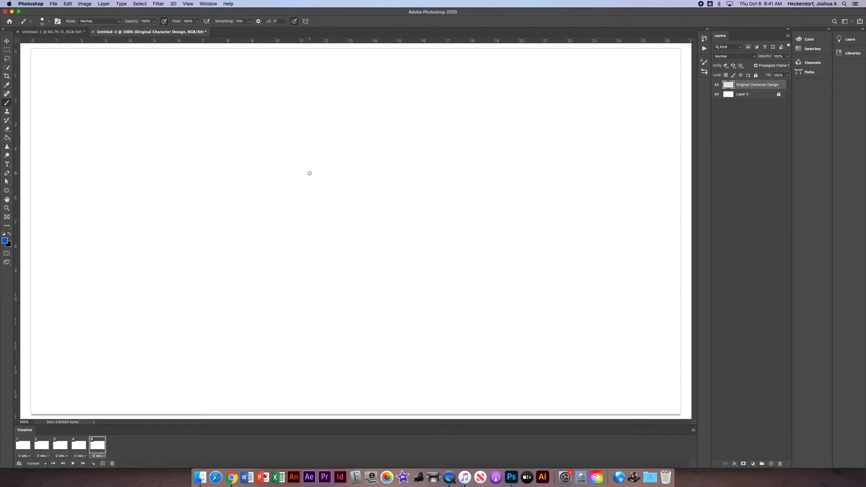
# Step: Sketch the blue octopus head outline, then switch to the finished Untitled-1 document
pyautogui.click(309, 174)
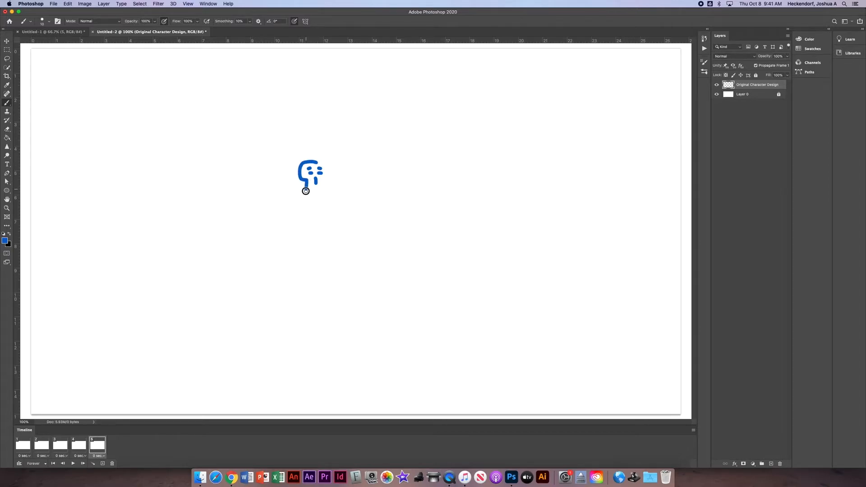
pyautogui.moveTo(306, 191); pyautogui.dragTo(316, 162)
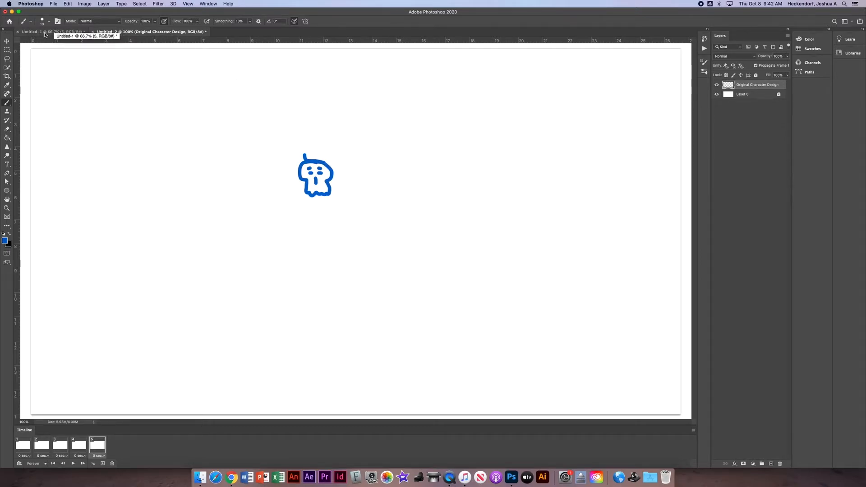
pyautogui.click(39, 31)
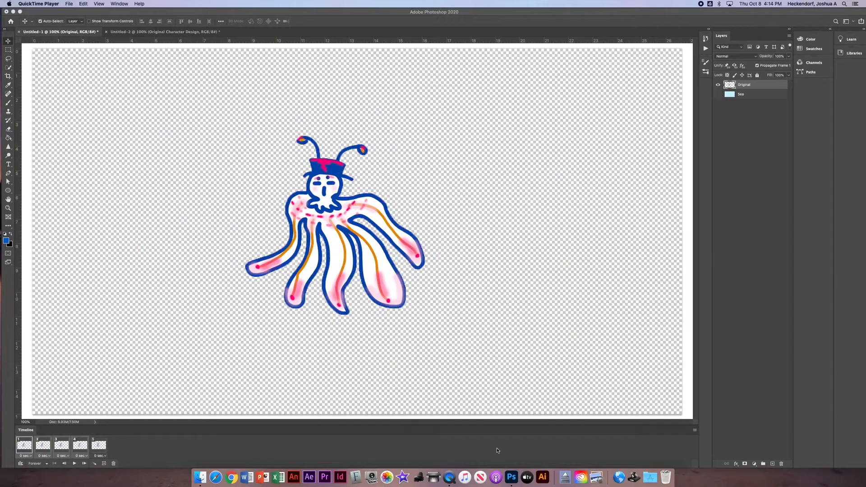
pyautogui.moveTo(416, 142)
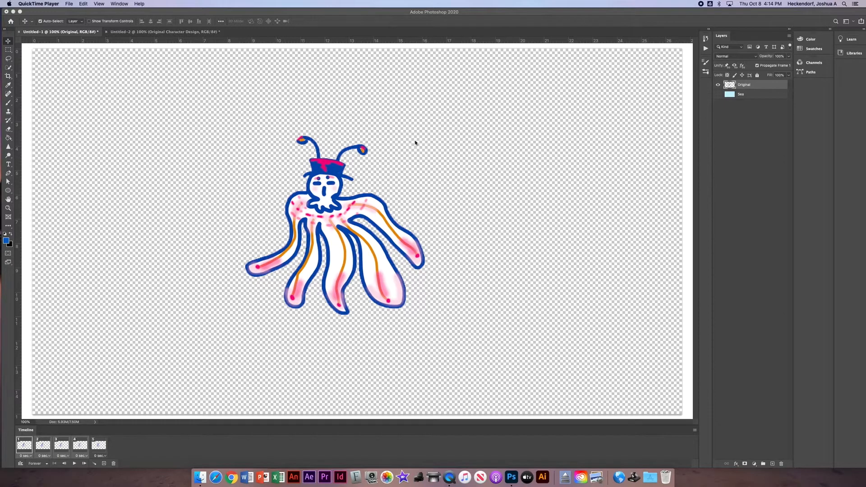
pyautogui.moveTo(422, 142)
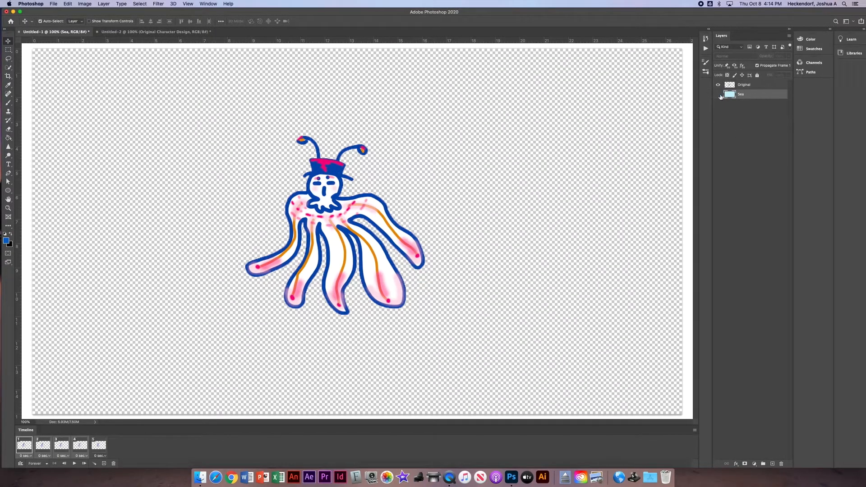
# Step: Make the light blue Sea layer visible behind the octopus character
pyautogui.click(718, 94)
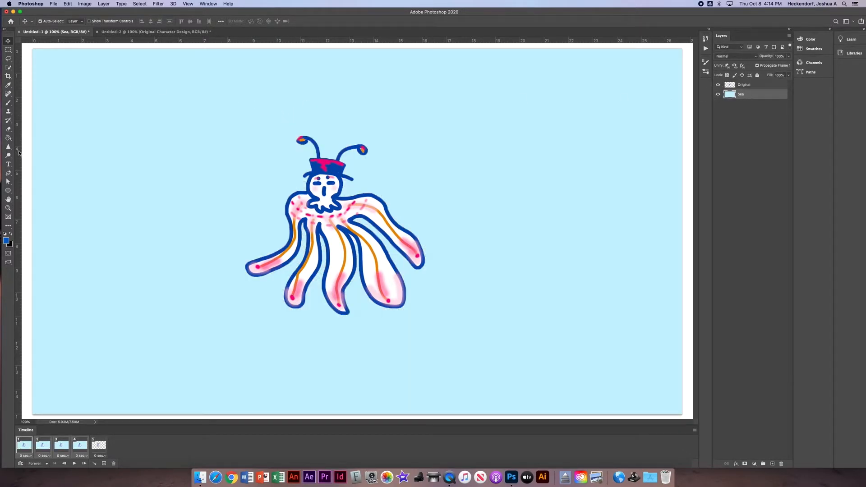
pyautogui.moveTo(8, 242)
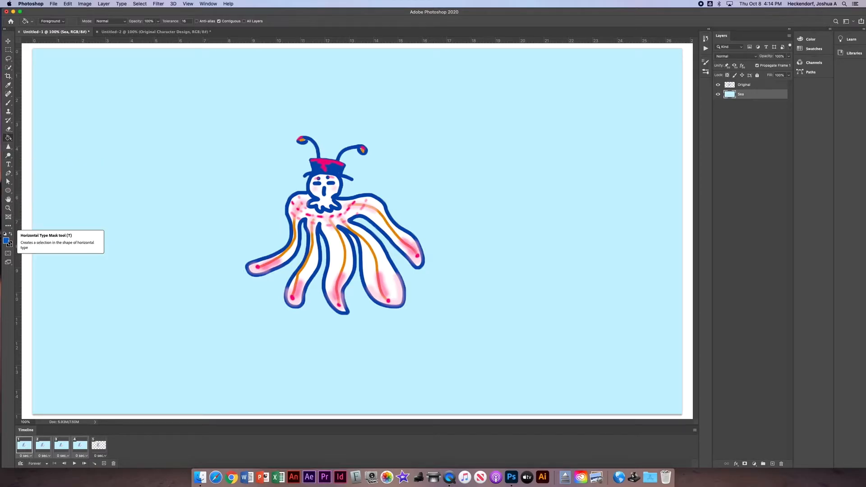
# Step: Try a darker blue foreground, keep the light blue sea and lock the Sea layer
pyautogui.click(7, 240)
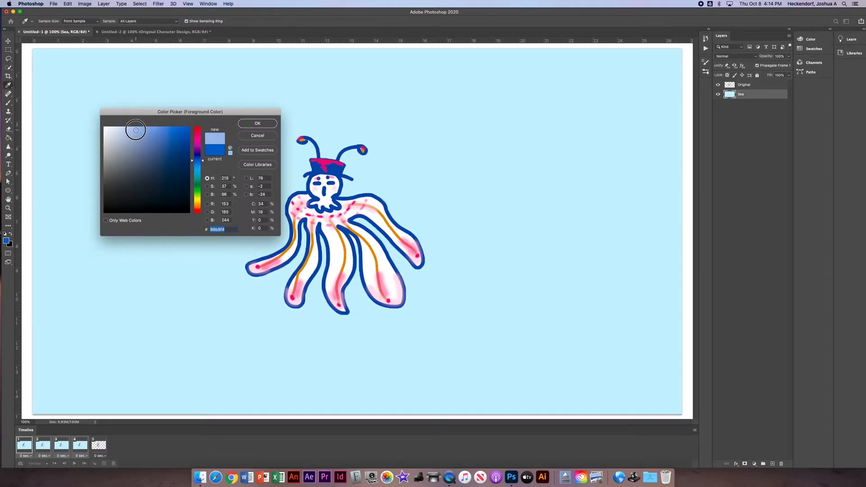
pyautogui.click(257, 123)
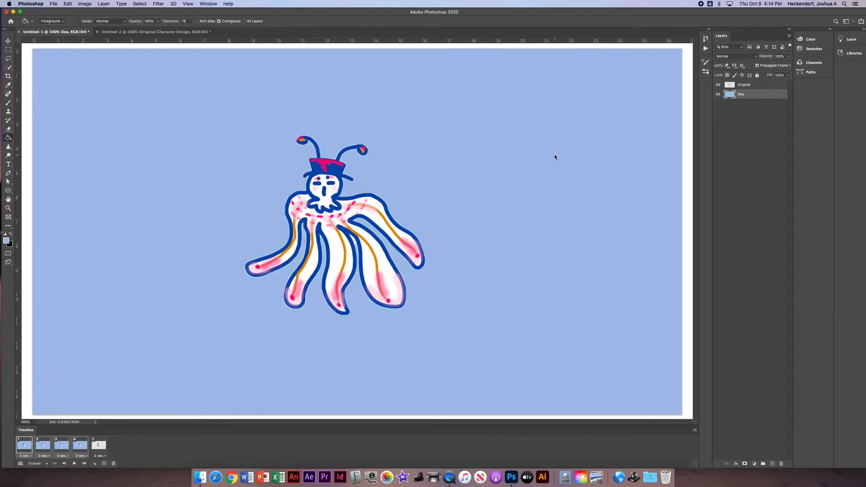
pyautogui.moveTo(559, 157)
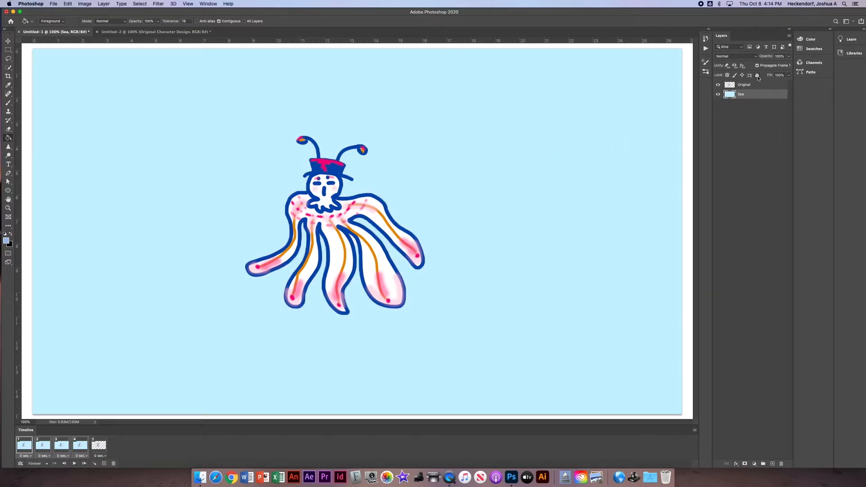
pyautogui.click(744, 85)
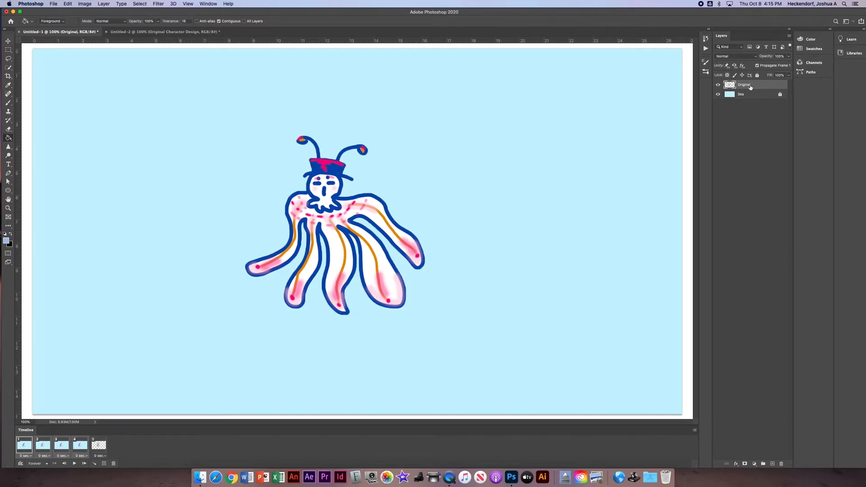
# Step: Rename the octopus layer Original Character and duplicate it from the context menu
pyautogui.doubleClick(745, 85)
pyautogui.write(' Character')
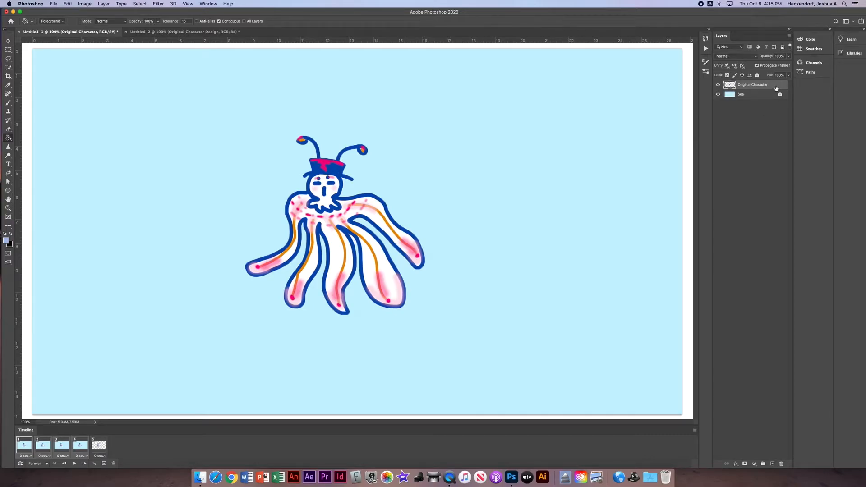
pyautogui.moveTo(777, 89)
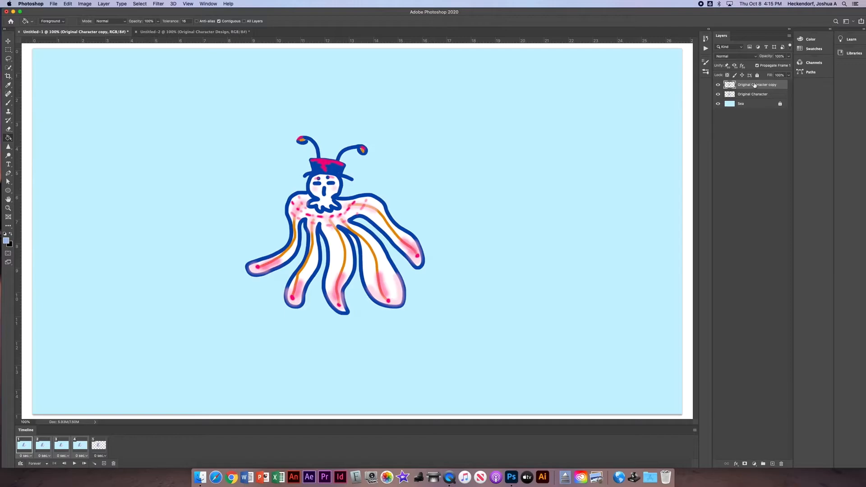
pyautogui.rightClick(756, 85)
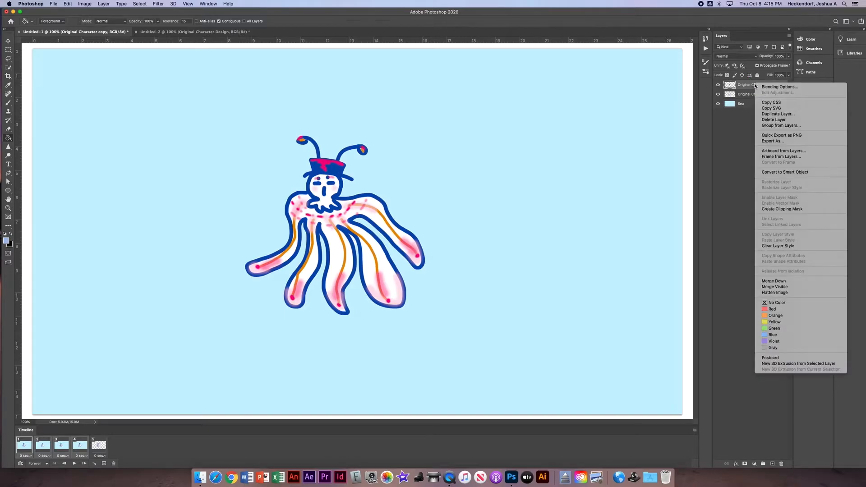
pyautogui.moveTo(778, 114)
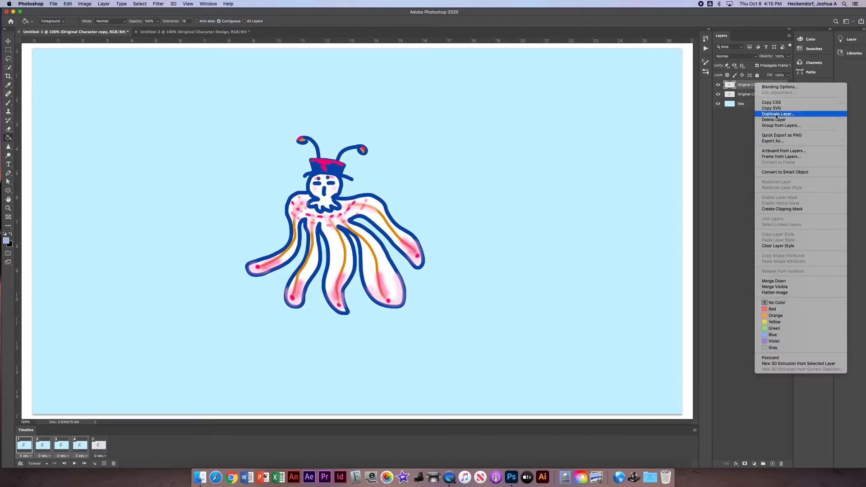
pyautogui.click(777, 113)
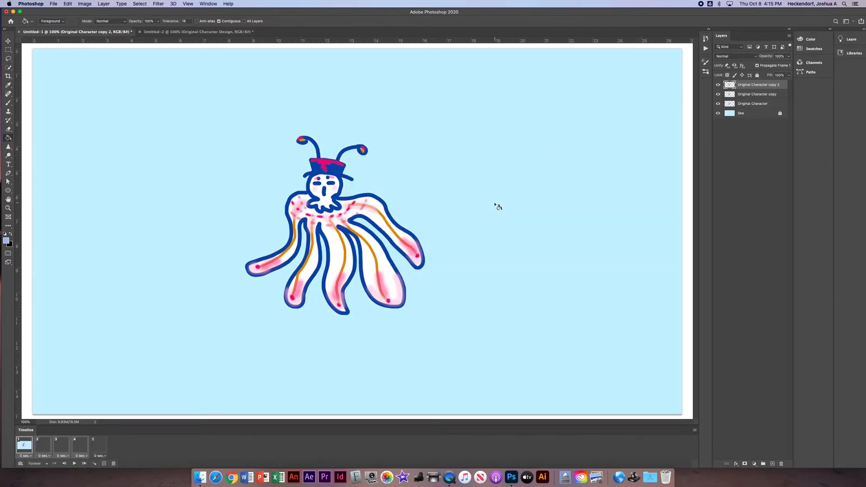
pyautogui.click(789, 40)
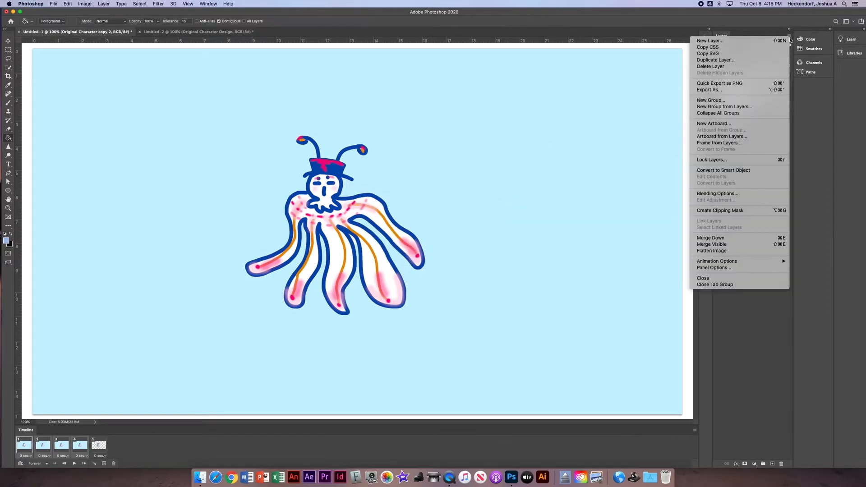
# Step: Duplicate again via the panel menu up to Original Character copy 5 and reselect the original
pyautogui.click(715, 59)
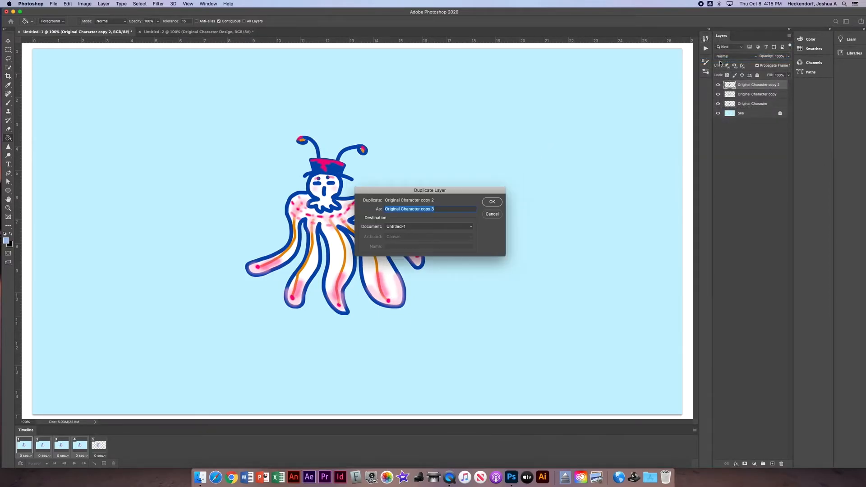
pyautogui.click(491, 201)
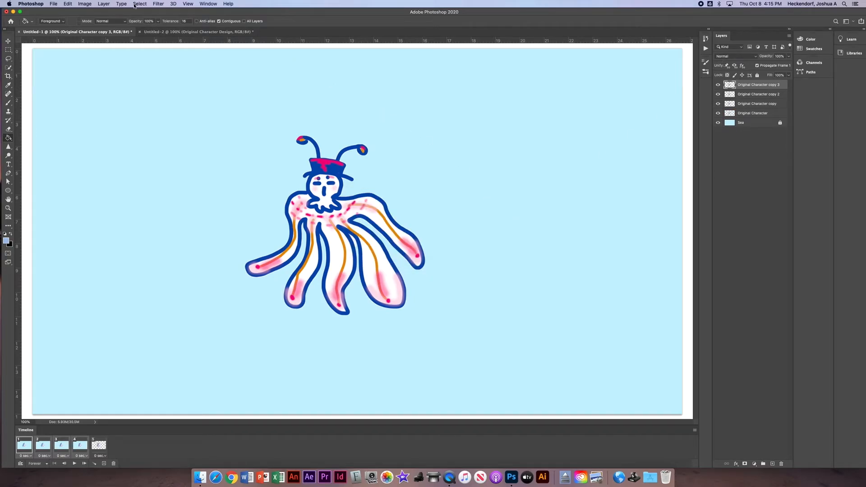
pyautogui.click(103, 3)
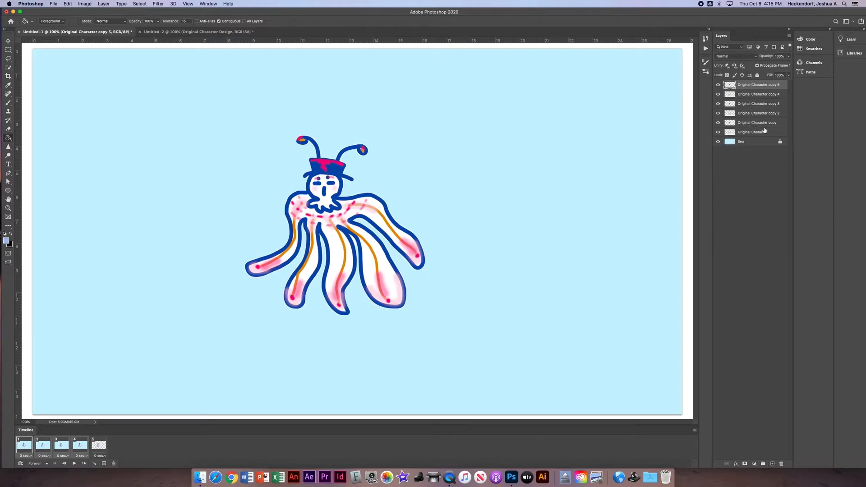
pyautogui.click(753, 131)
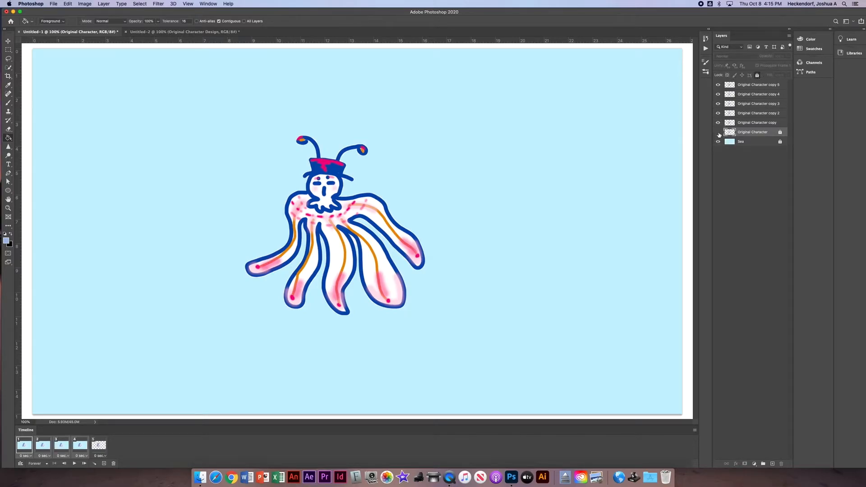
pyautogui.moveTo(718, 135)
pyautogui.write('5')
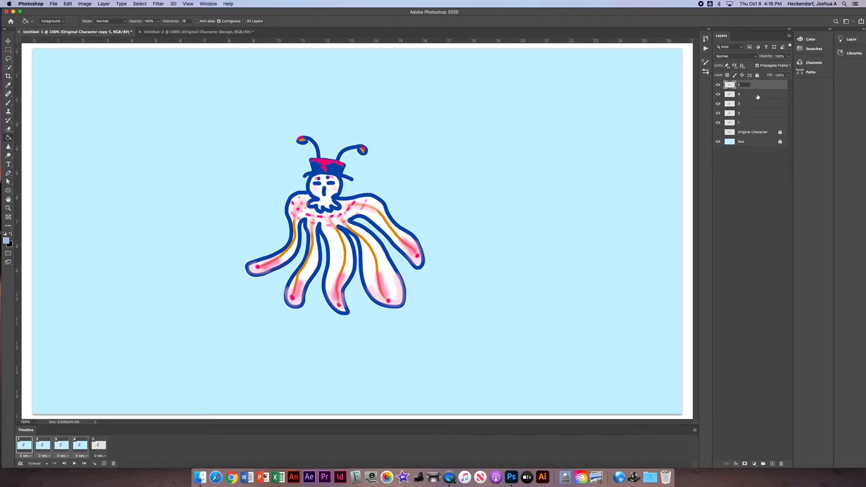
# Step: Finish renaming the fifth copy and select layer 1
pyautogui.click(751, 121)
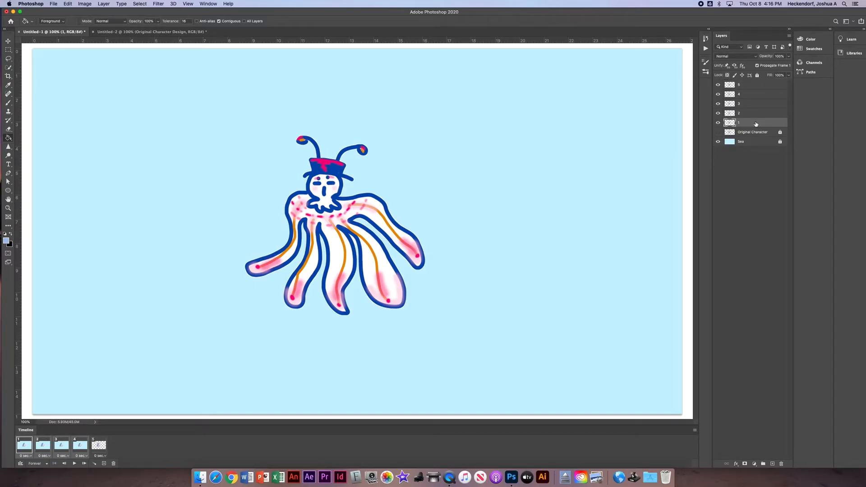
pyautogui.moveTo(760, 118)
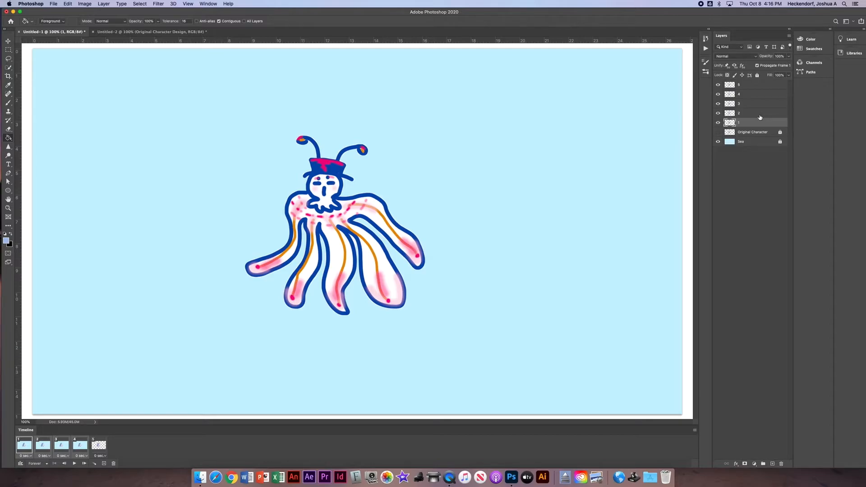
pyautogui.moveTo(751, 124)
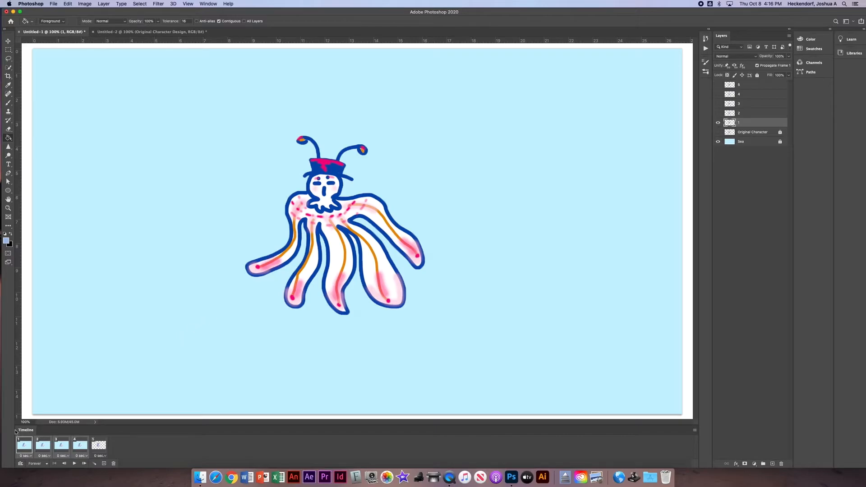
# Step: Show layer 2 on the second frame and step through frames 3 and 4
pyautogui.click(43, 445)
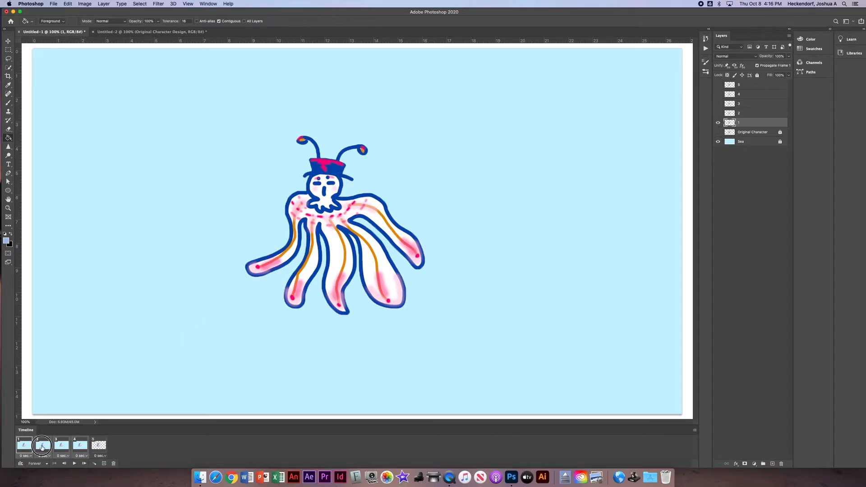
pyautogui.click(42, 444)
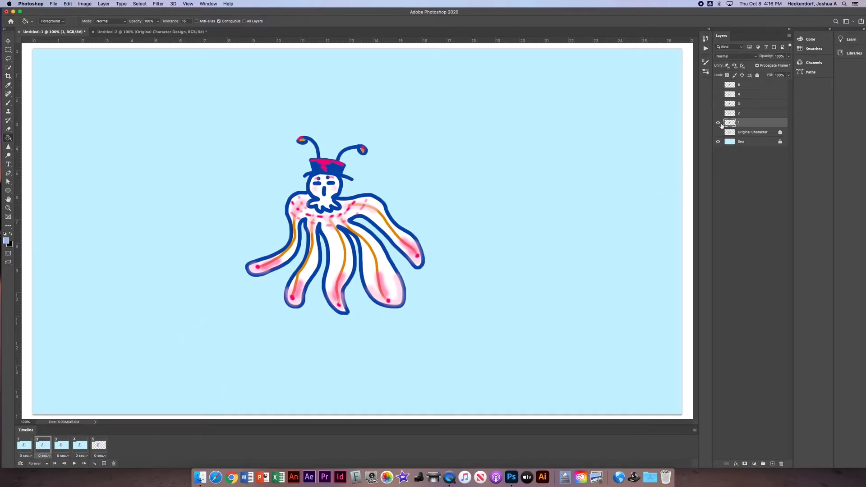
pyautogui.click(718, 114)
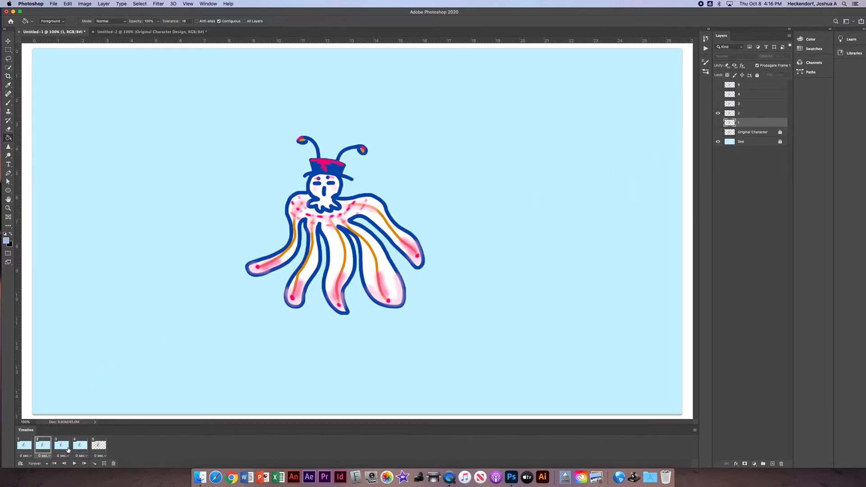
pyautogui.click(62, 445)
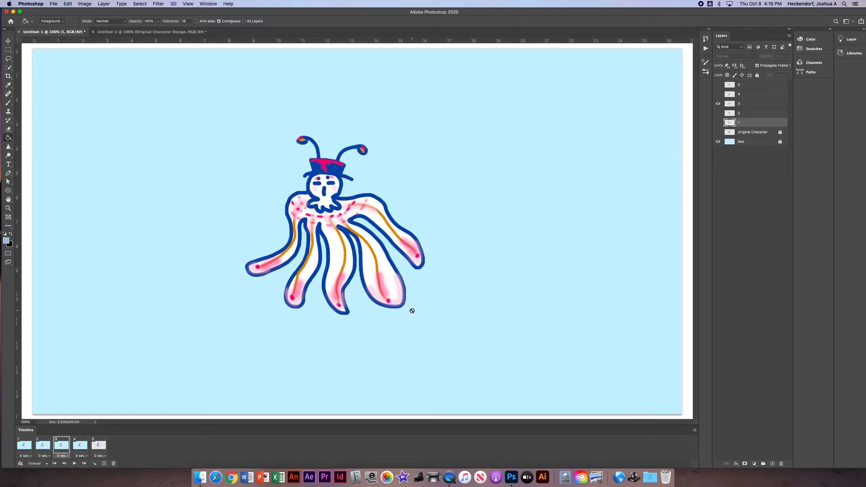
pyautogui.click(79, 445)
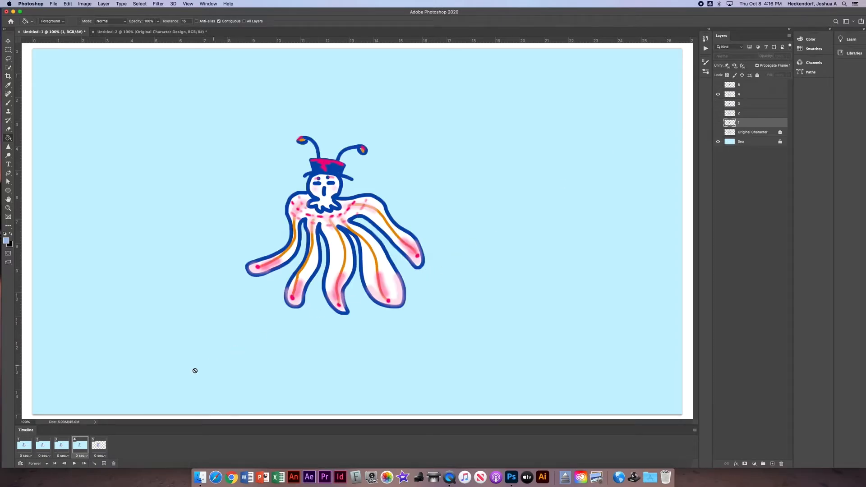
# Step: Give the fifth frame its layer over the Sea background, then review frames 1 and 2
pyautogui.click(719, 141)
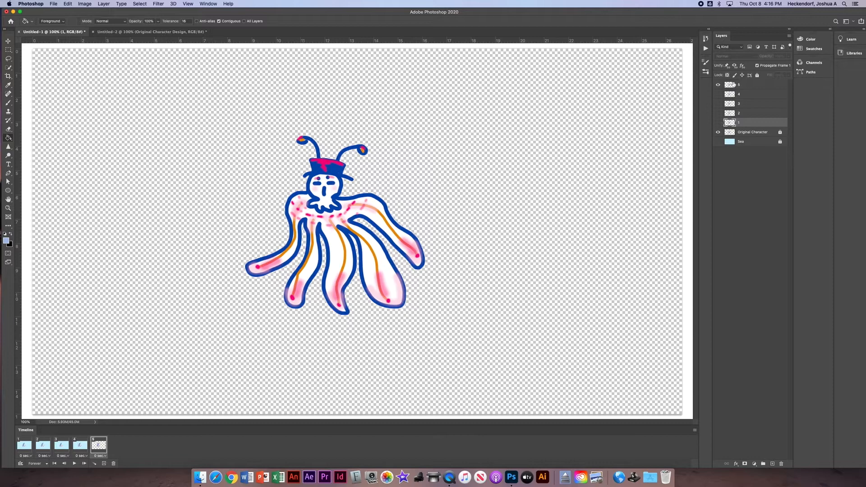
pyautogui.click(719, 141)
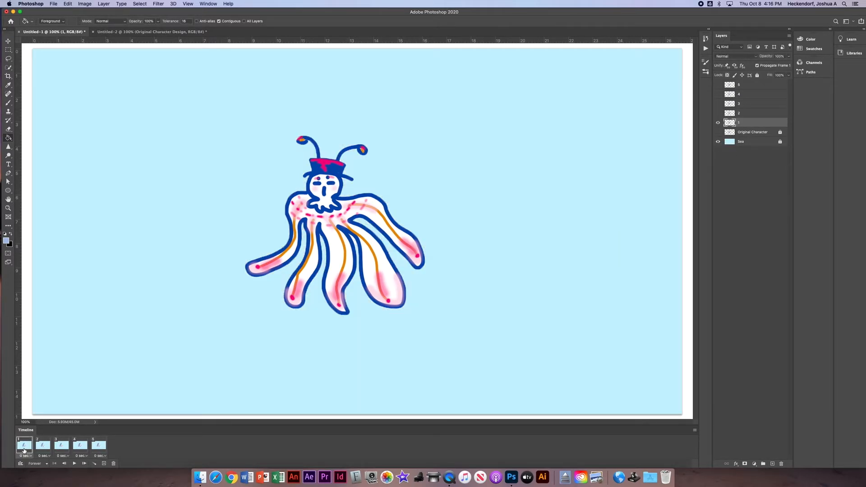
pyautogui.click(99, 446)
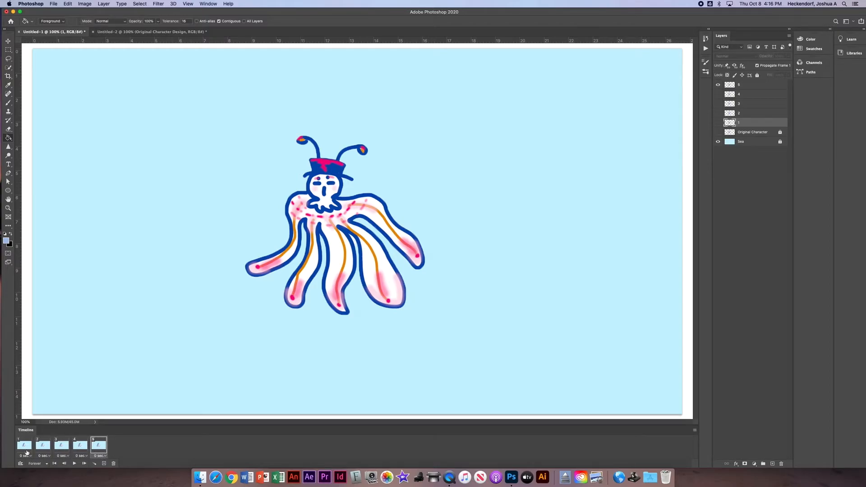
pyautogui.click(23, 445)
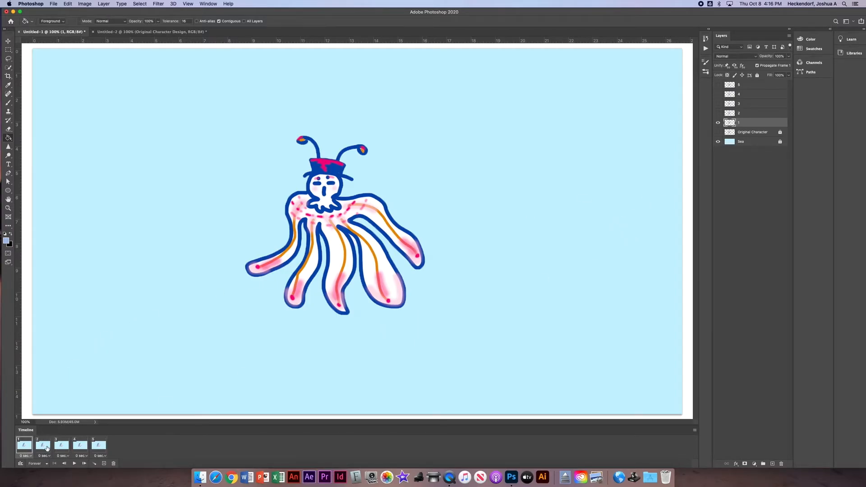
pyautogui.click(42, 445)
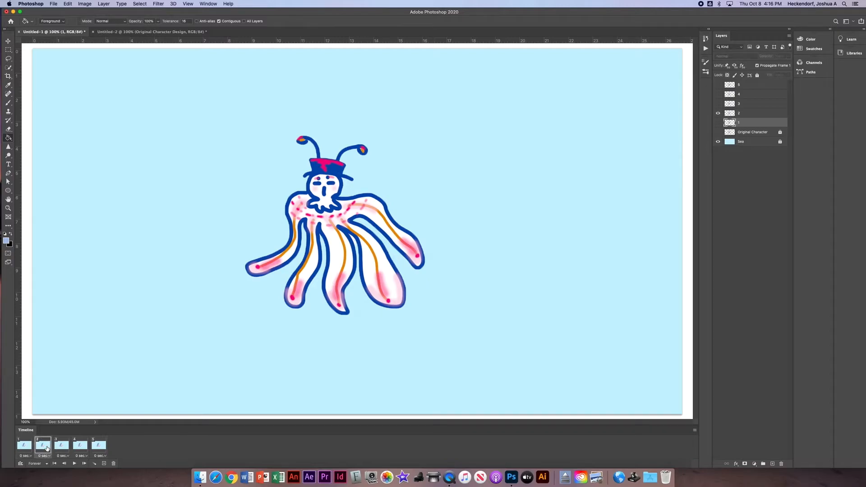
# Step: Puppet Warp layer 2 with the mesh shown, bending the left antenna into a new position
pyautogui.click(749, 114)
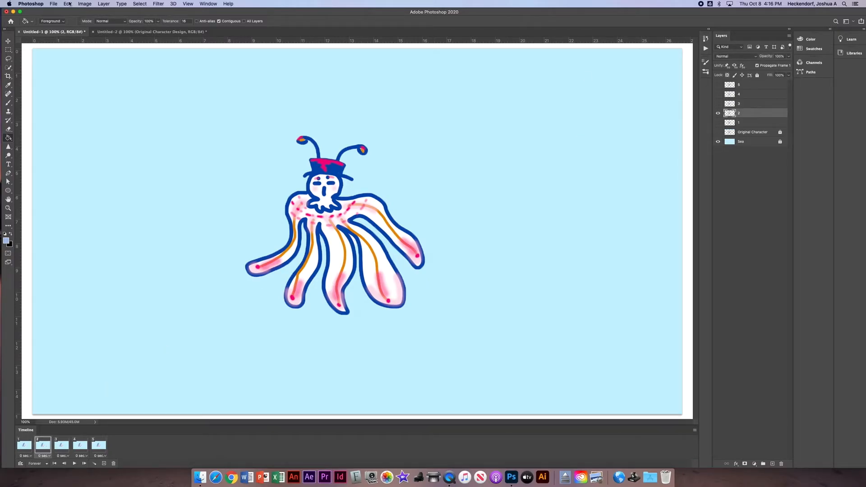
pyautogui.click(68, 4)
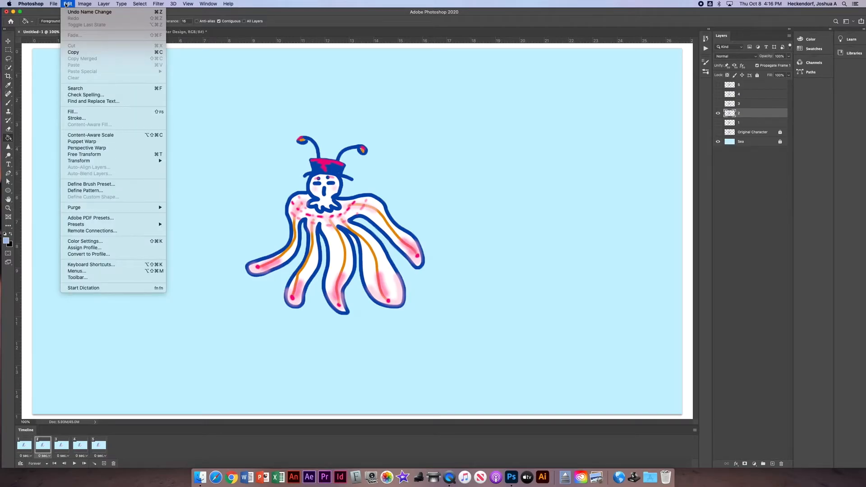
pyautogui.moveTo(81, 142)
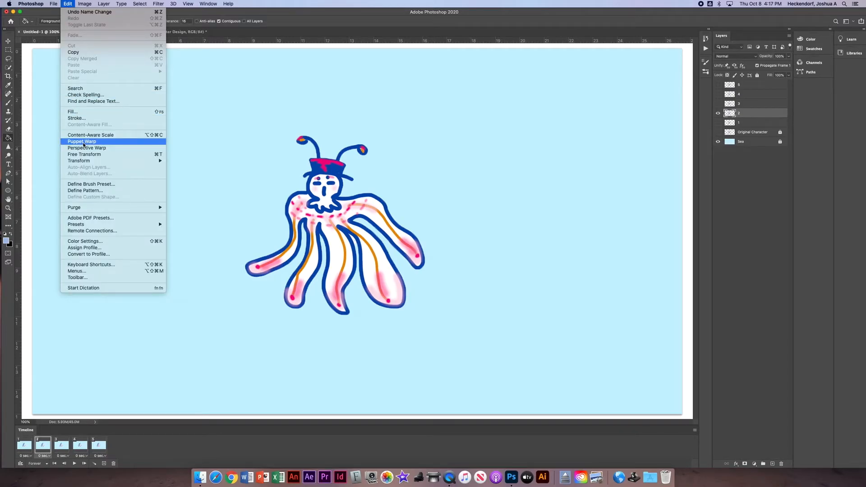
pyautogui.click(82, 142)
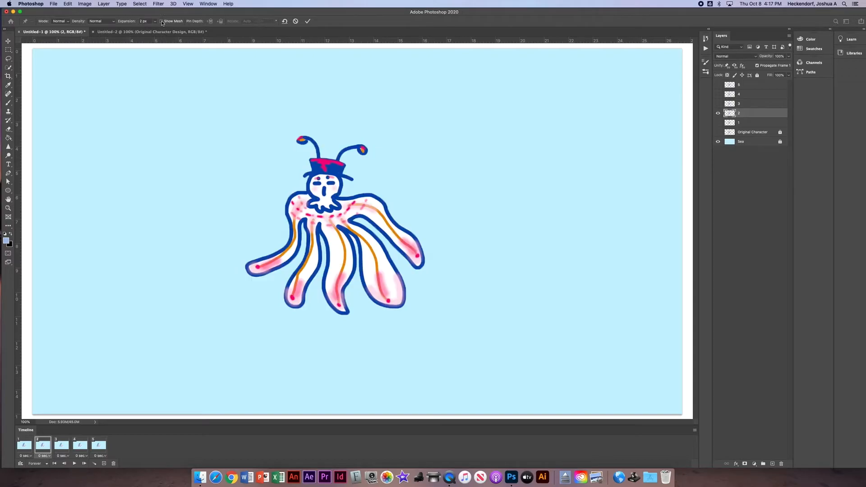
pyautogui.click(161, 21)
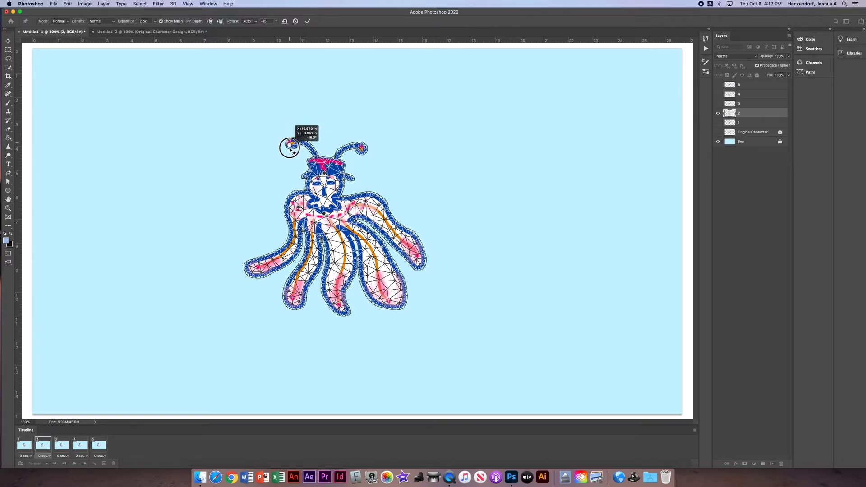
pyautogui.moveTo(289, 145); pyautogui.dragTo(357, 133)
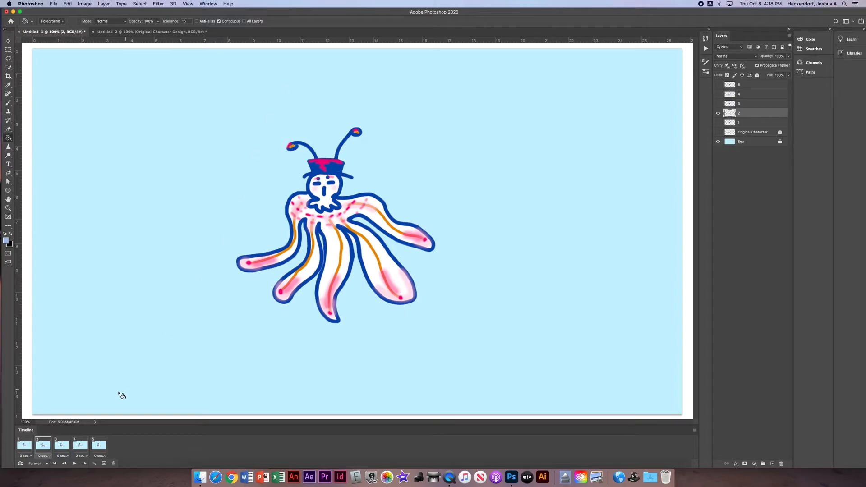
# Step: Compare frames 1 and 2, then move to frame 3 and select layer 3
pyautogui.click(25, 446)
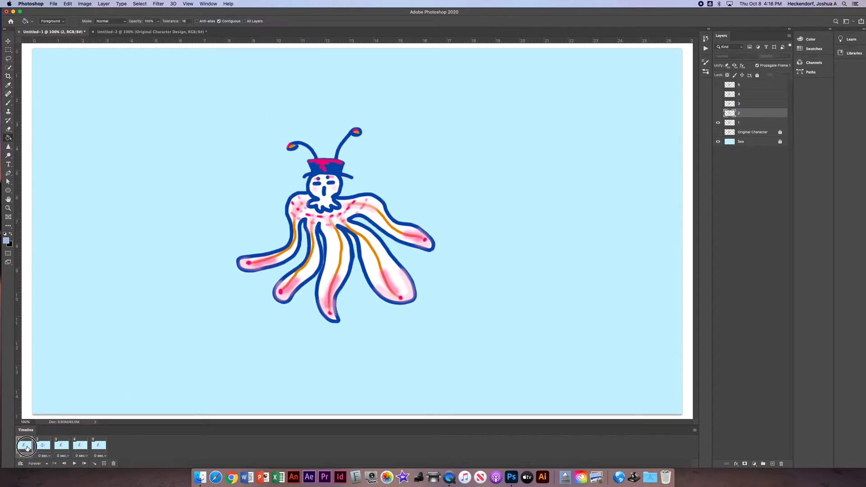
pyautogui.click(23, 445)
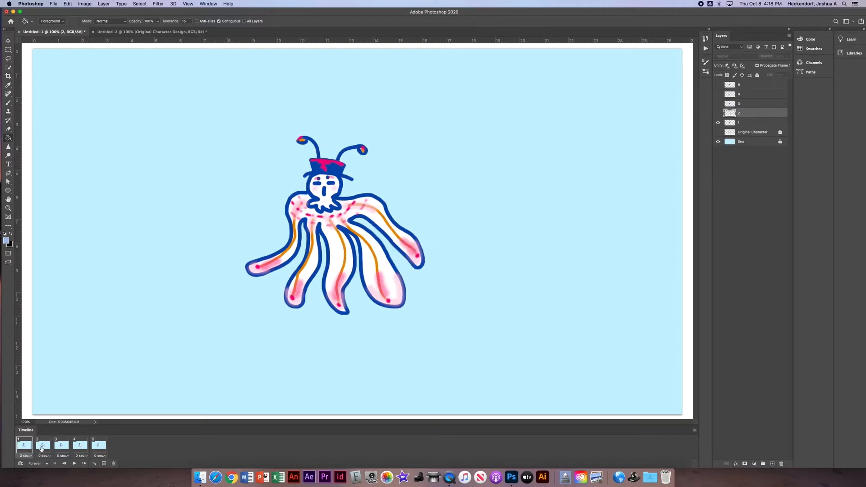
pyautogui.click(43, 444)
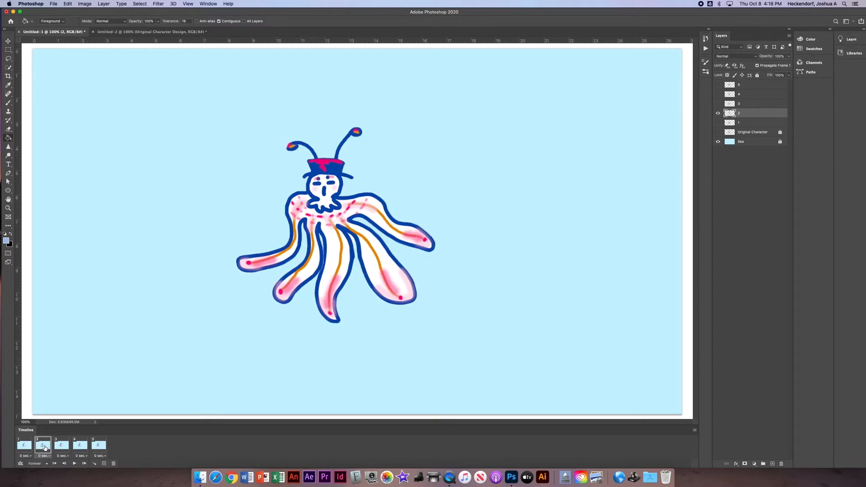
pyautogui.click(62, 445)
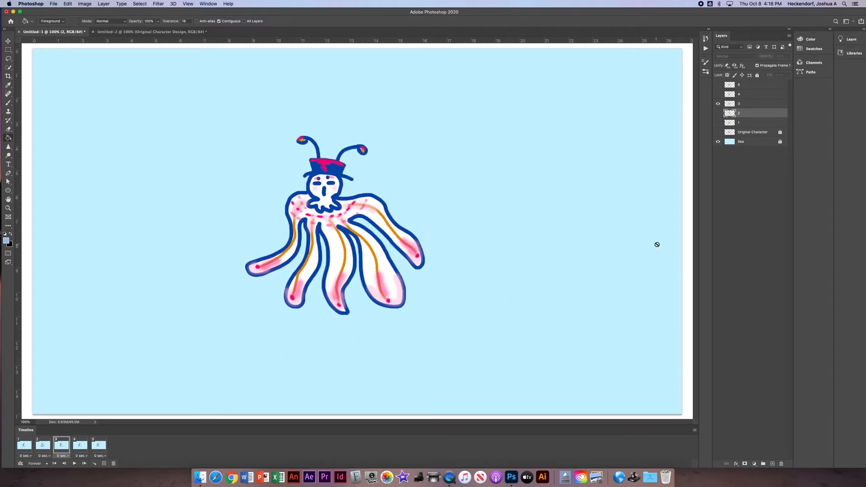
pyautogui.click(752, 104)
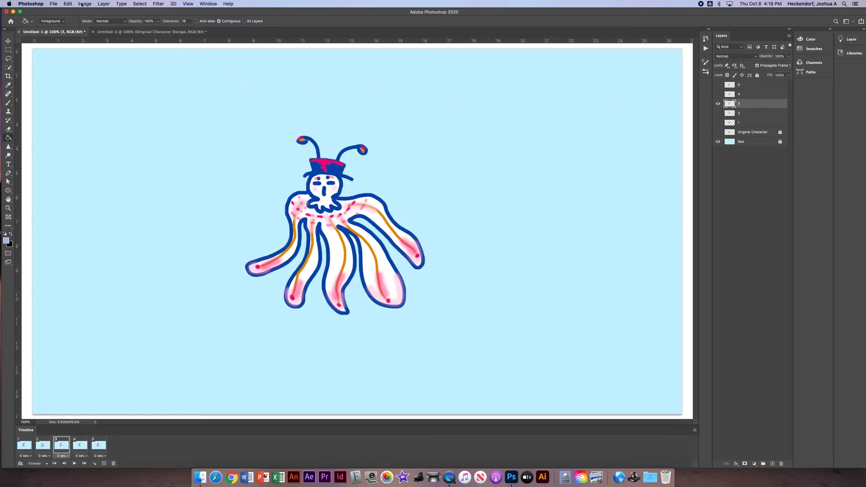
# Step: Start Puppet Warp on layer 3 with the mesh hidden for a clearer view
pyautogui.click(68, 4)
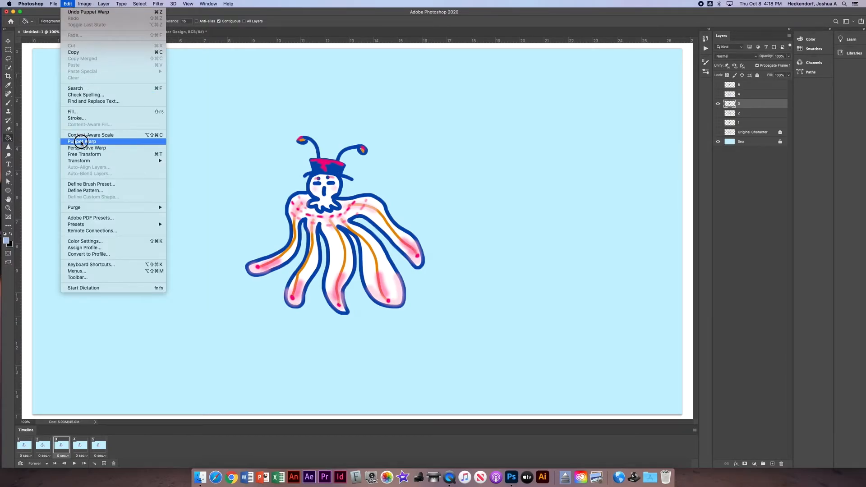
pyautogui.click(81, 141)
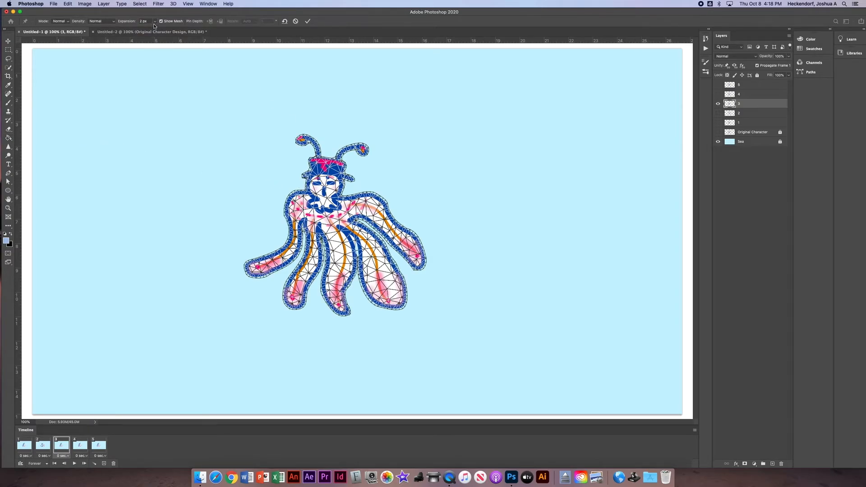
pyautogui.click(161, 21)
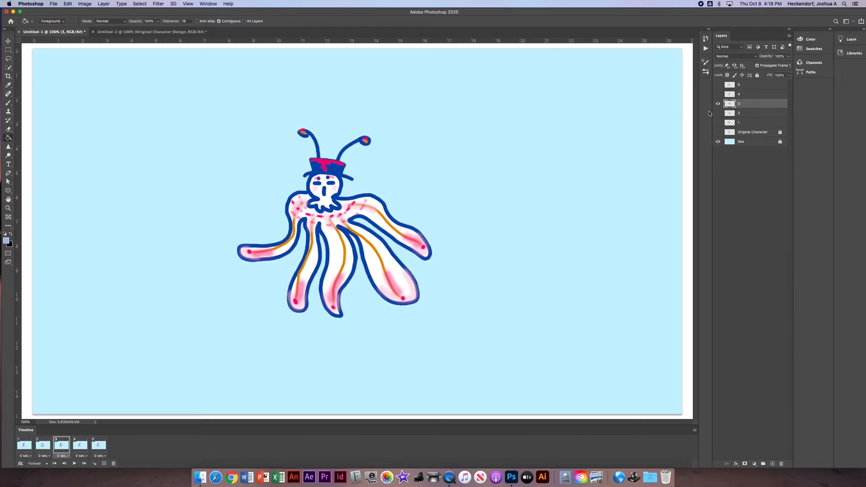
# Step: On frame 4, Puppet Warp layer 4 pulling the right tentacle tip into a new pose
pyautogui.click(42, 445)
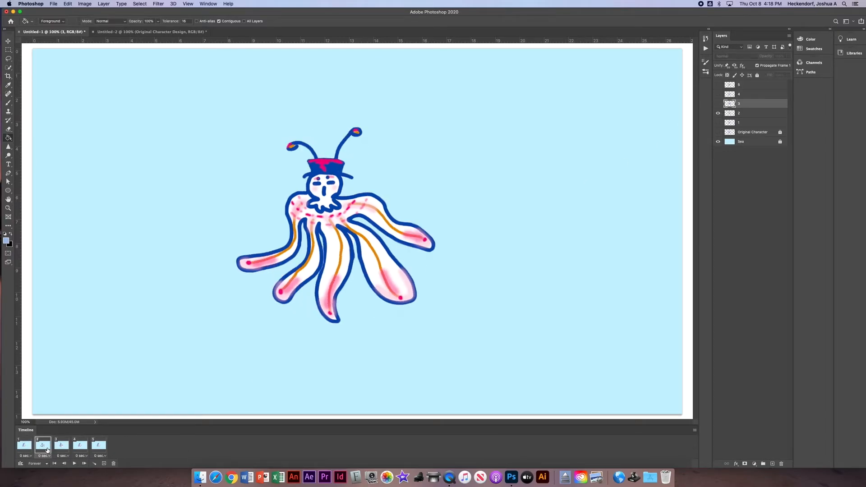
pyautogui.click(79, 445)
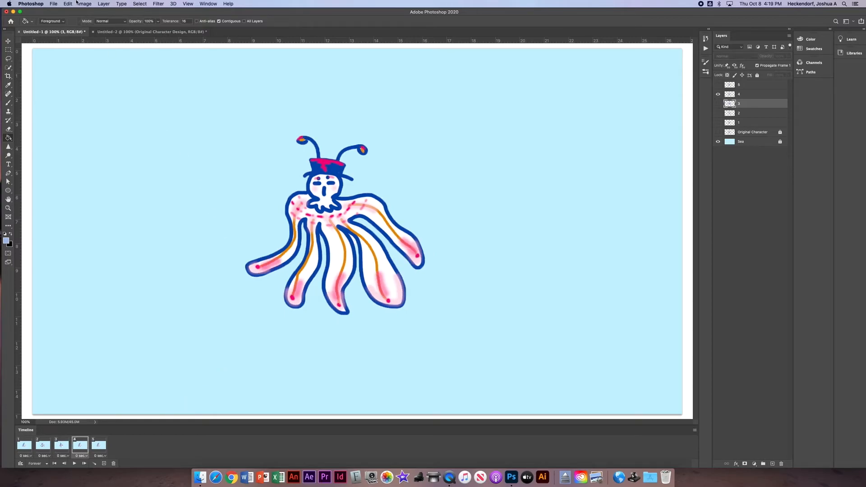
pyautogui.click(68, 3)
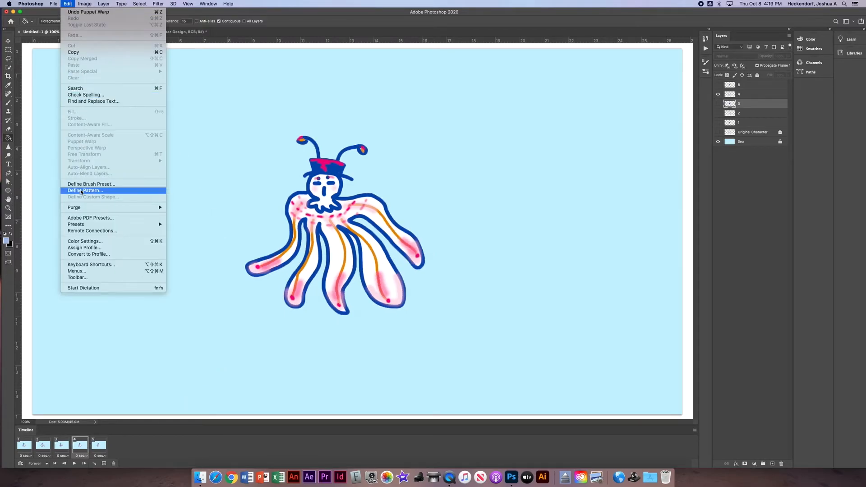
pyautogui.moveTo(758, 95)
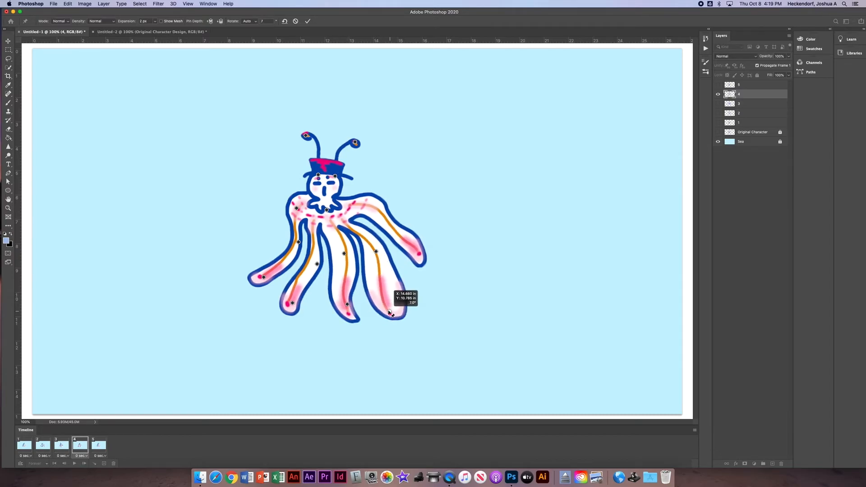
pyautogui.moveTo(390, 312); pyautogui.dragTo(436, 243)
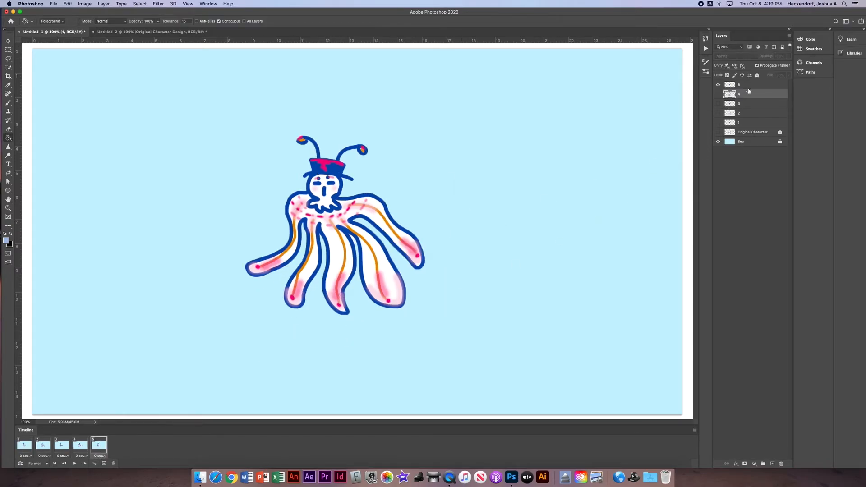
# Step: Puppet Warp layer 5, bend the left tentacle, and commit the warp
pyautogui.click(67, 3)
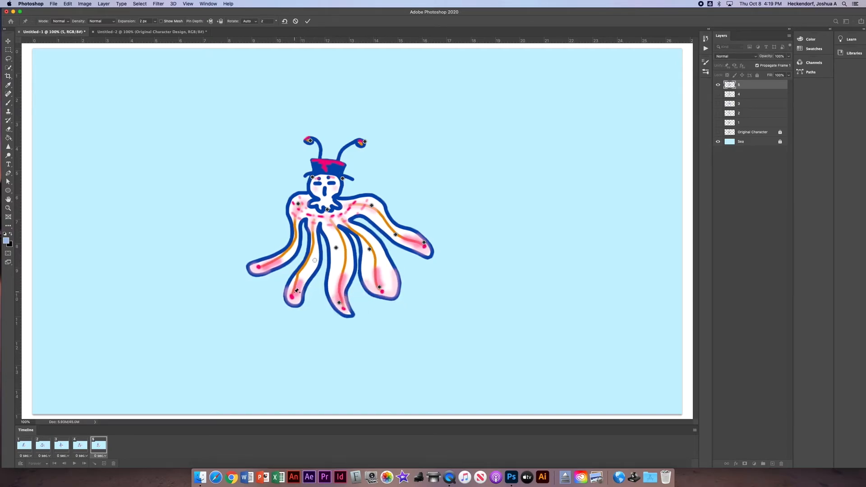
pyautogui.moveTo(296, 291); pyautogui.dragTo(252, 260)
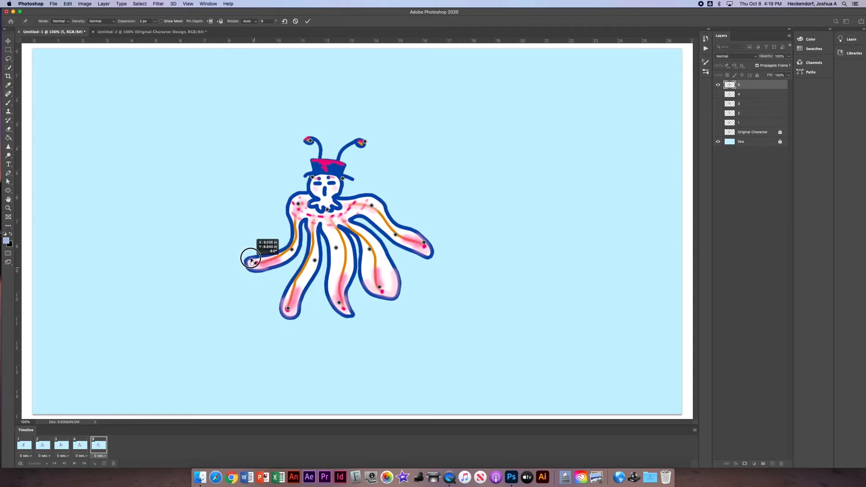
pyautogui.click(307, 20)
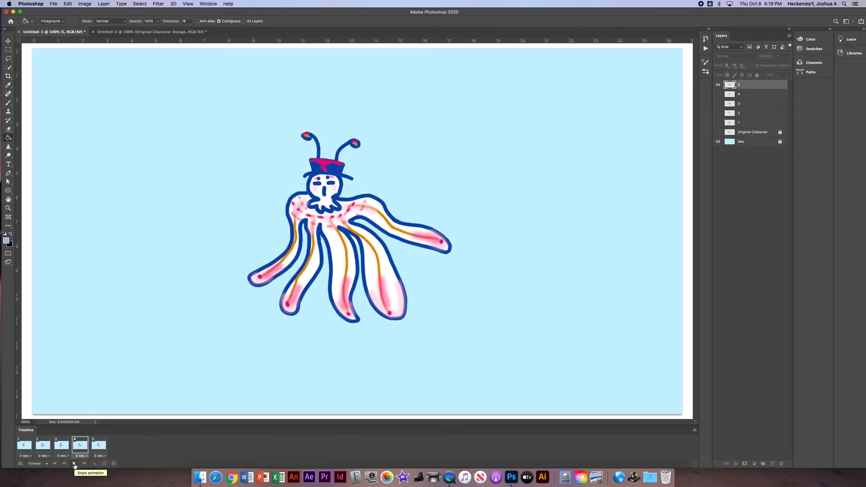
# Step: Stop the animation playback on the Timeline
pyautogui.click(99, 445)
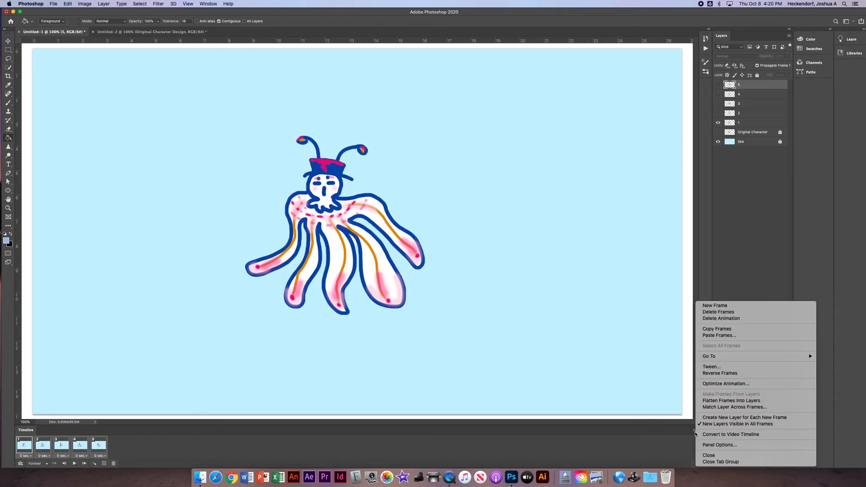
pyautogui.moveTo(717, 329)
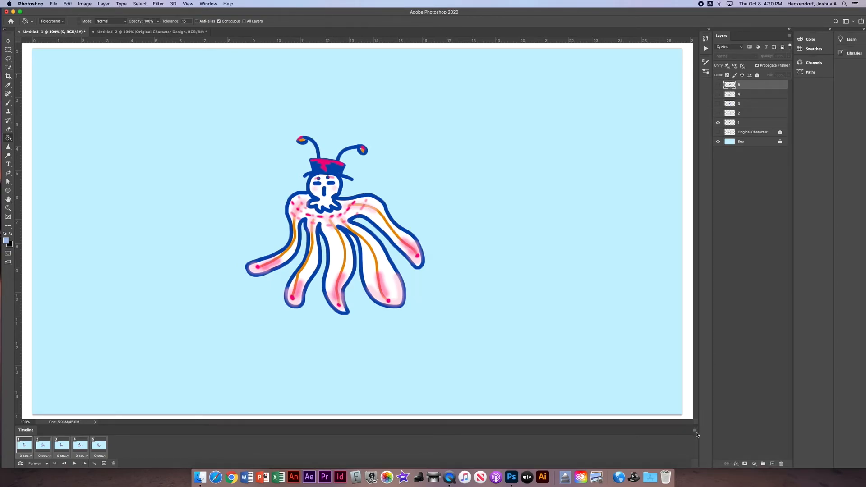
# Step: Paste the copied frames after the selection and reverse their order for a ten-frame loop
pyautogui.click(695, 431)
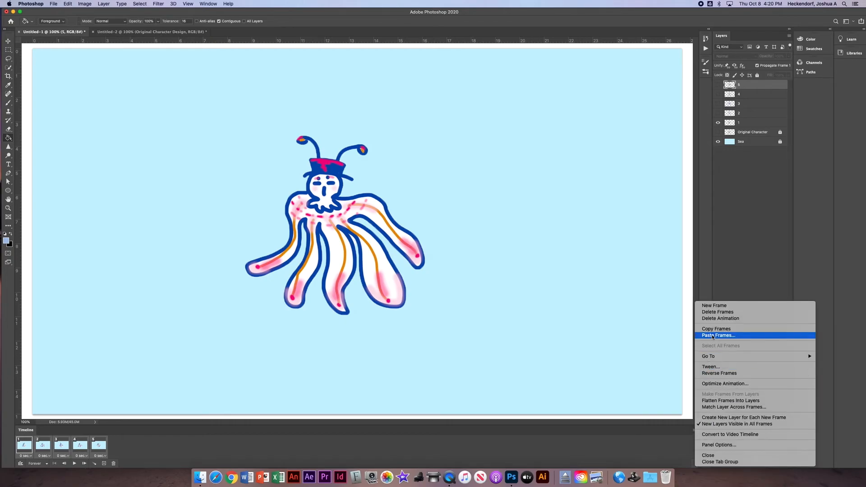
pyautogui.click(718, 335)
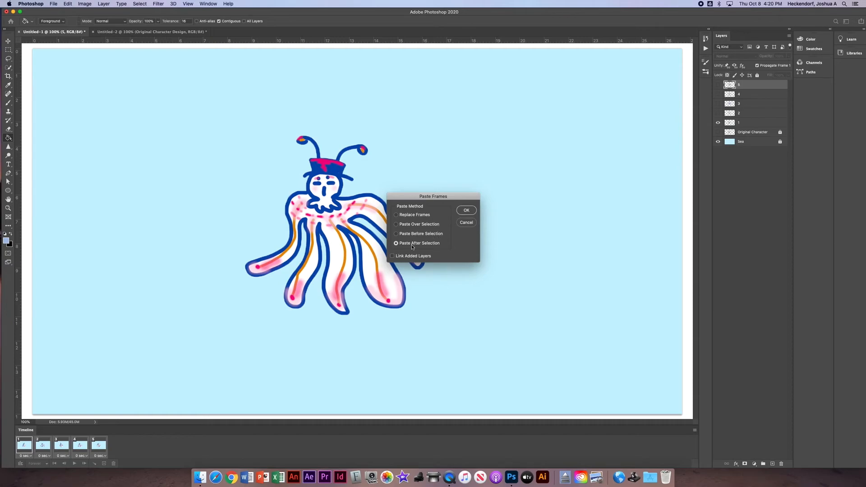
pyautogui.click(465, 210)
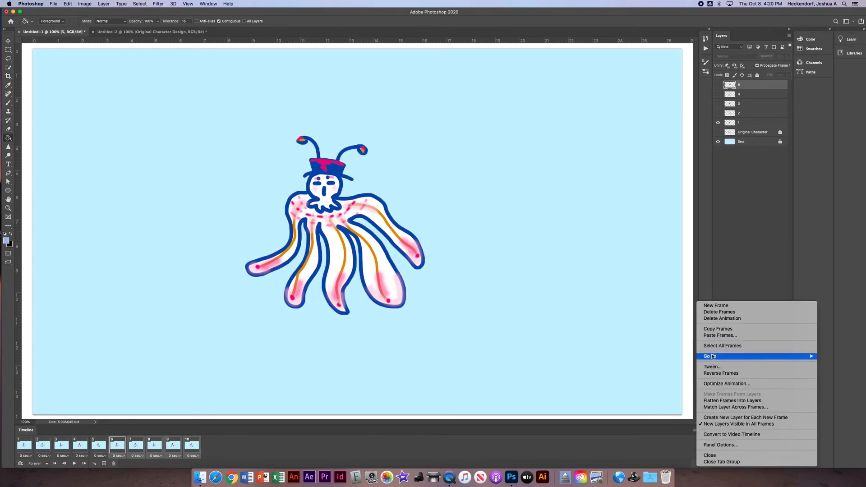
pyautogui.moveTo(721, 373)
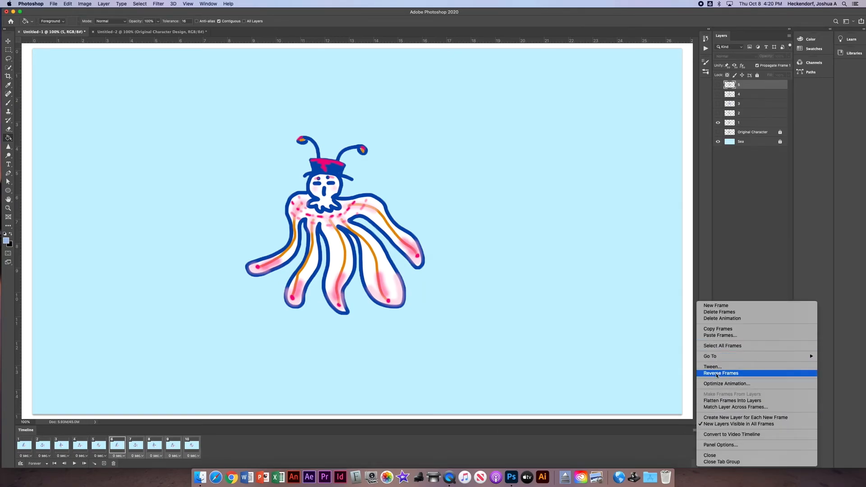
pyautogui.click(720, 373)
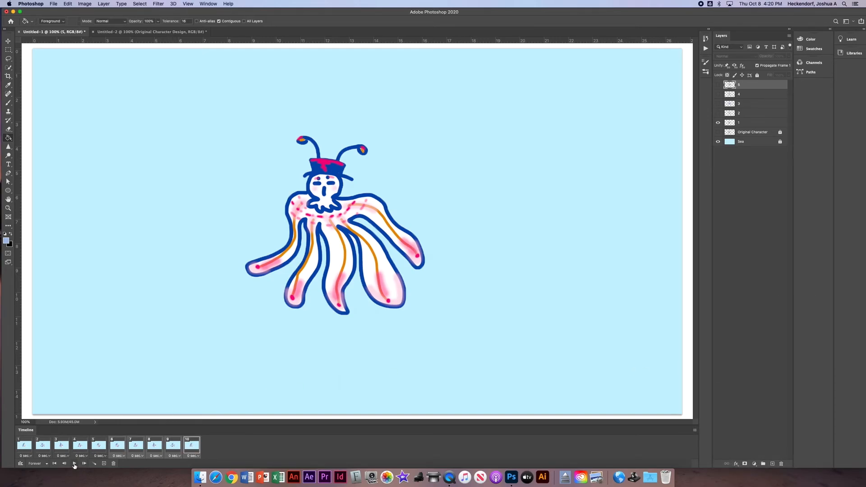
pyautogui.click(73, 463)
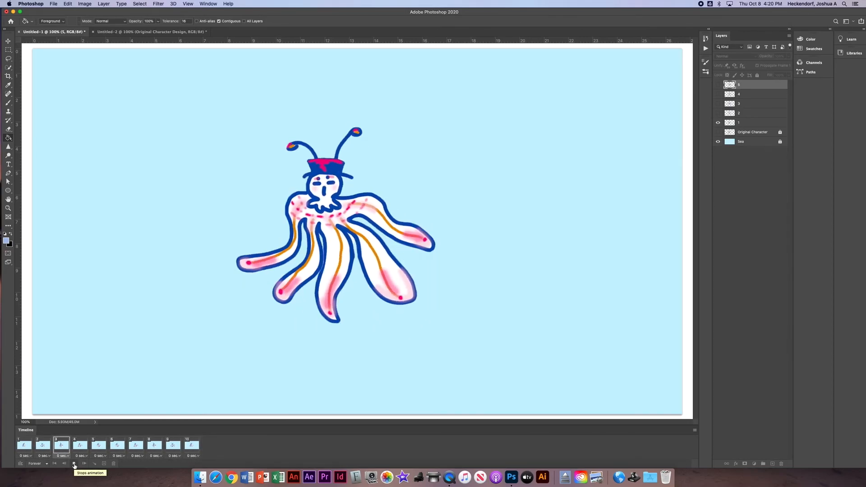
pyautogui.click(42, 445)
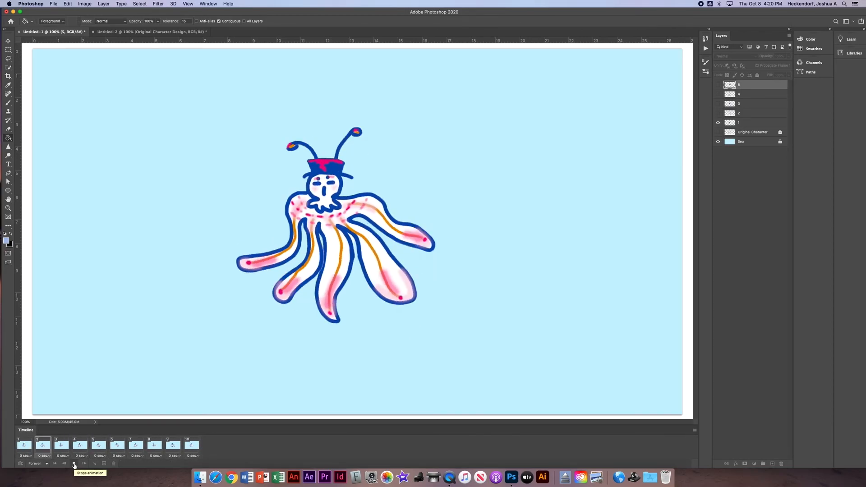
pyautogui.click(74, 463)
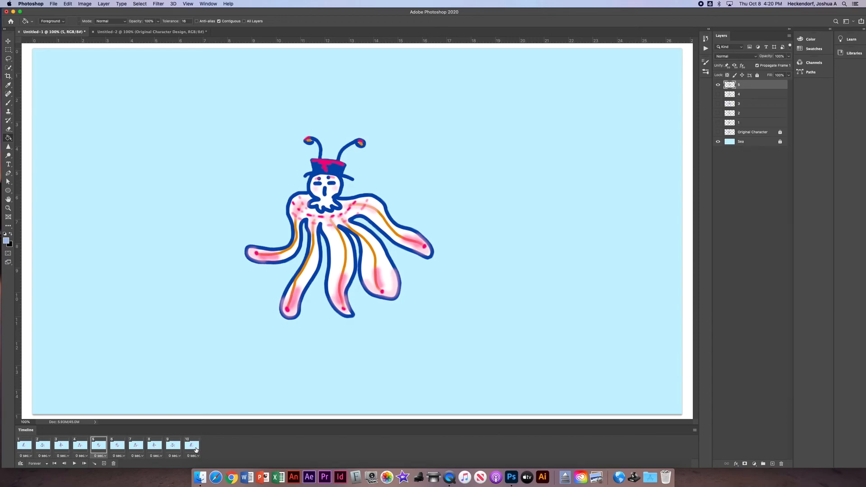
pyautogui.click(103, 455)
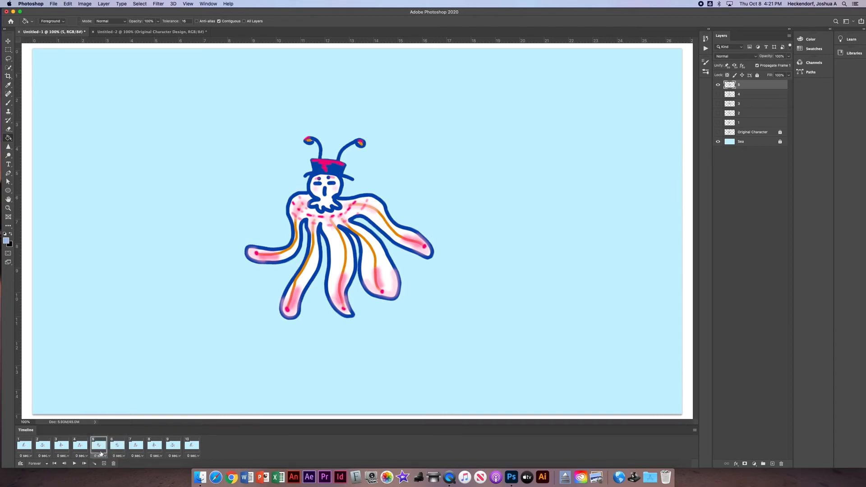
pyautogui.moveTo(73, 463)
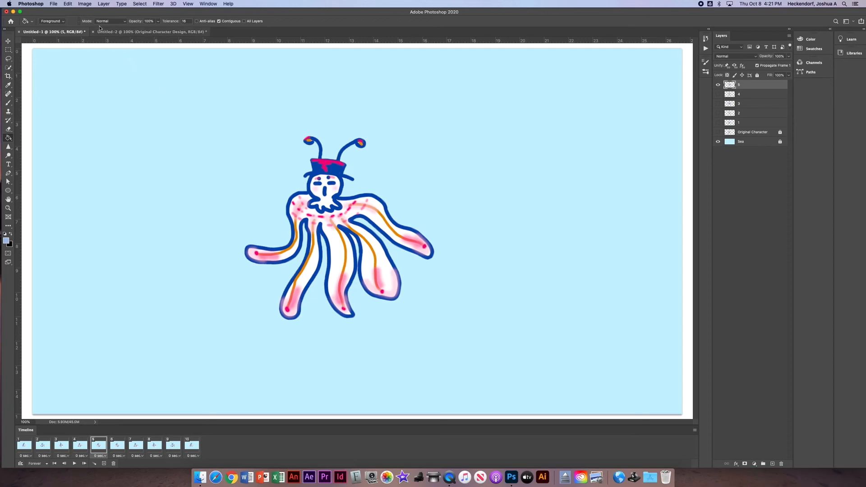
# Step: Save as CharacterAnimation1Heckendorf.psd in Creative Cloud Files with Maximize Compatibility confirmed
pyautogui.click(53, 3)
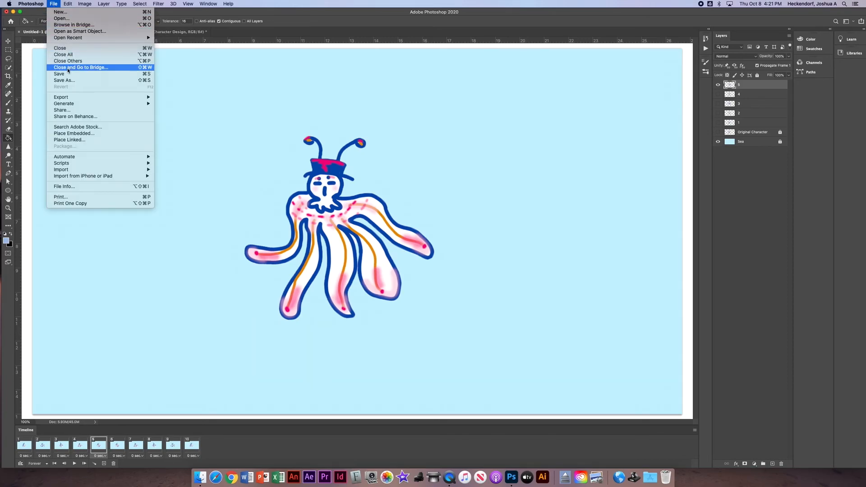
pyautogui.moveTo(63, 80)
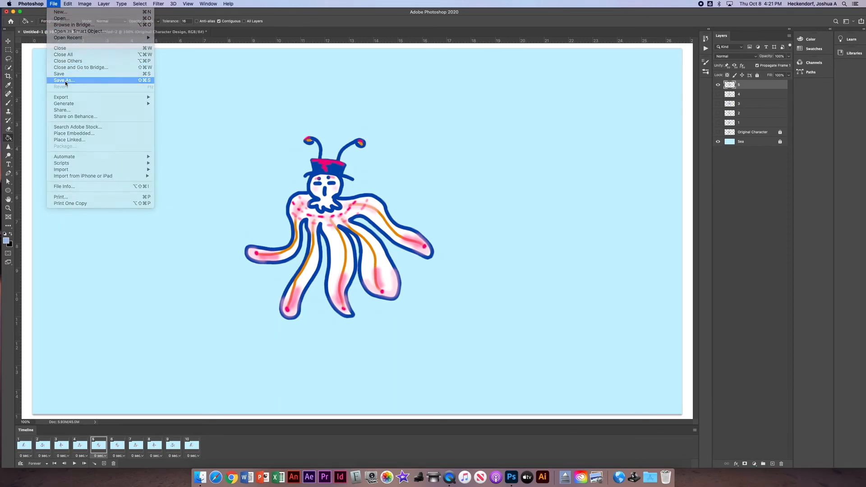
pyautogui.click(63, 80)
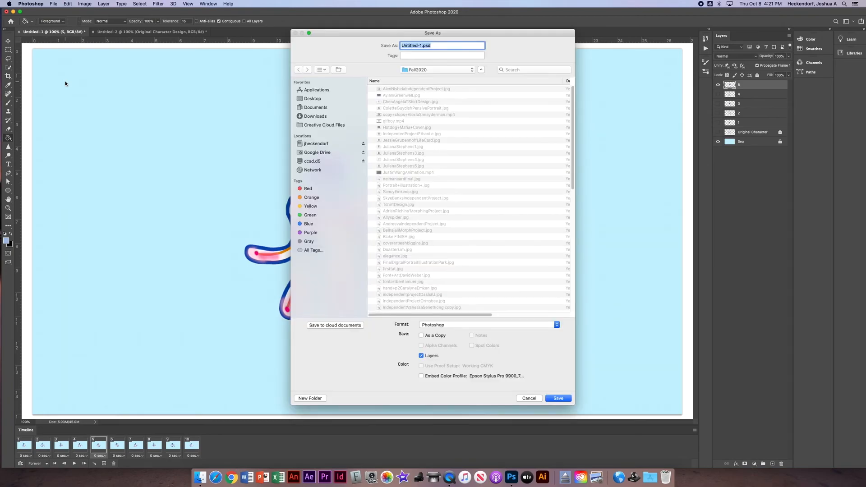
pyautogui.moveTo(338, 162)
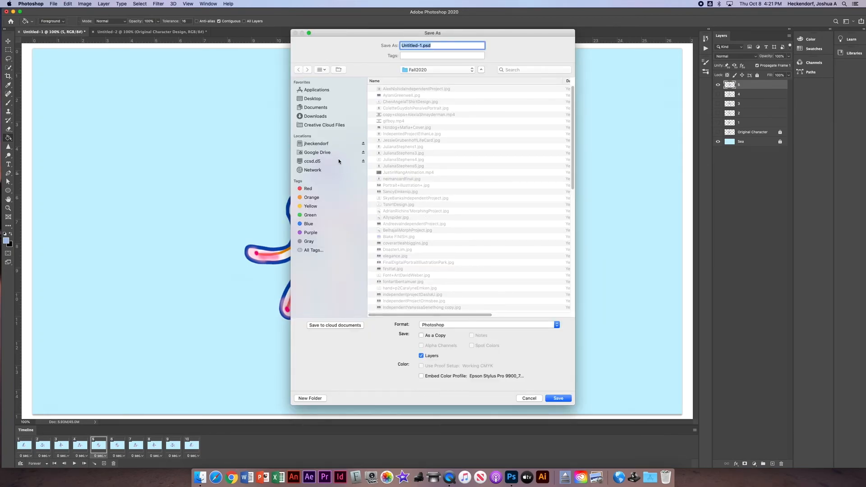
pyautogui.click(324, 125)
pyautogui.write('CharacterAnimation1Heckendorf')
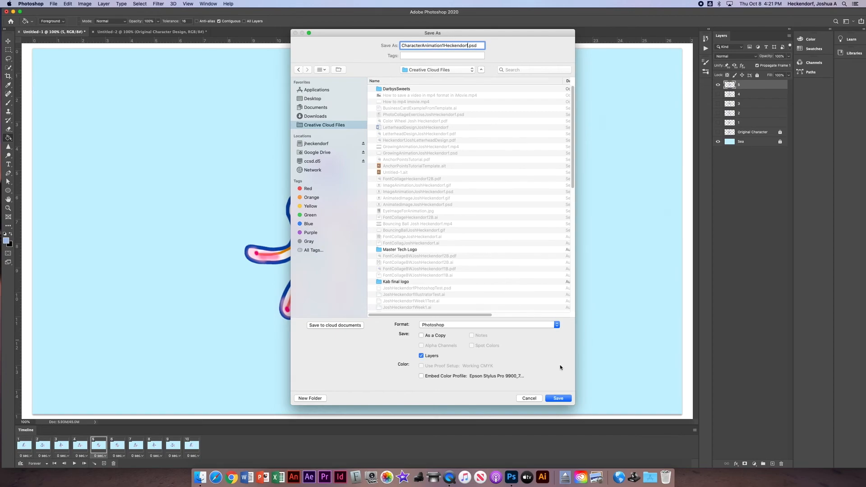
pyautogui.click(558, 397)
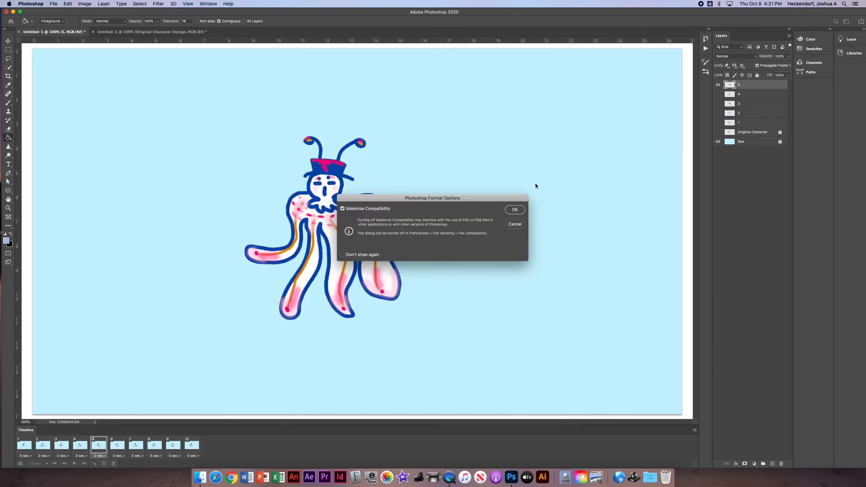
pyautogui.click(513, 209)
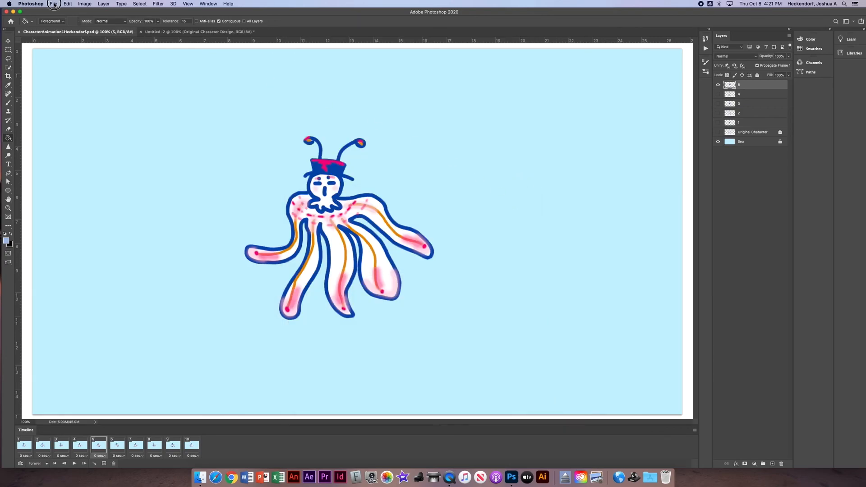
# Step: Render the animation as H.264 1920×1080 MP4, CharacterAnimation1Heckendorf.mp4, into Creative Cloud Files
pyautogui.click(53, 3)
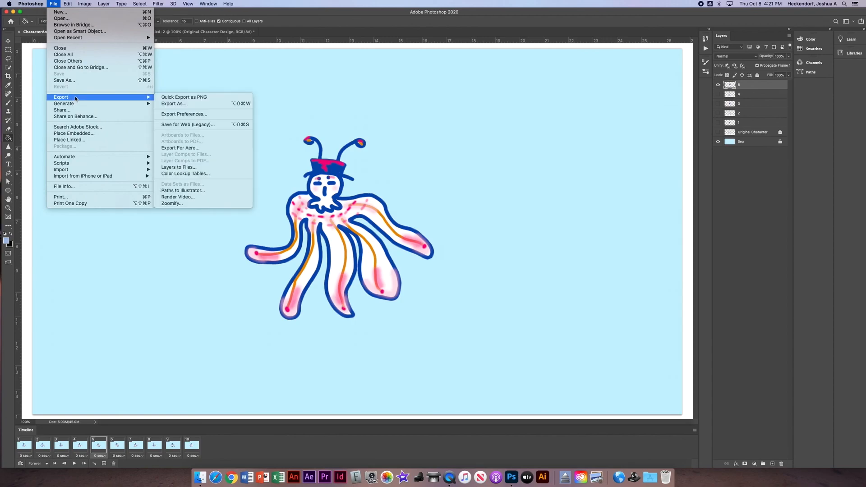
pyautogui.moveTo(191, 110)
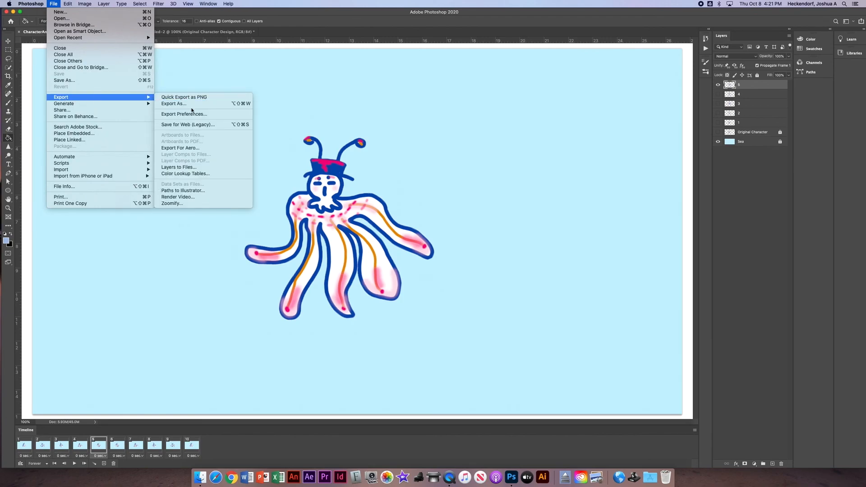
pyautogui.moveTo(177, 197)
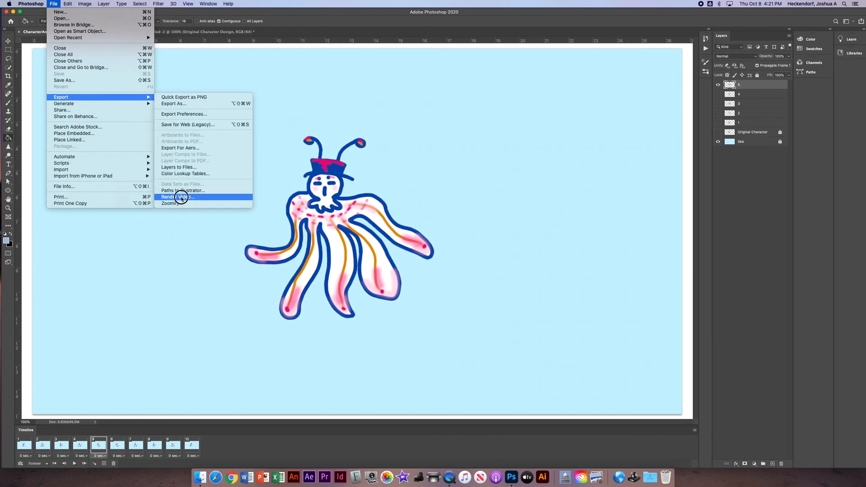
pyautogui.click(177, 197)
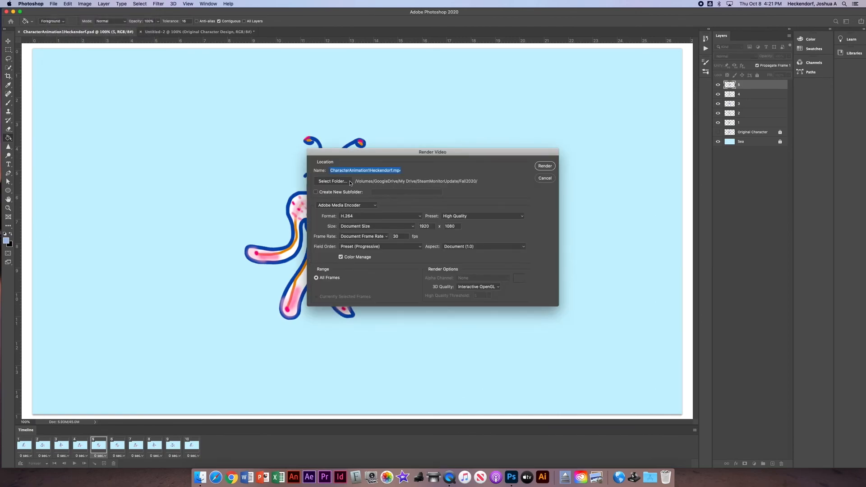
pyautogui.click(331, 181)
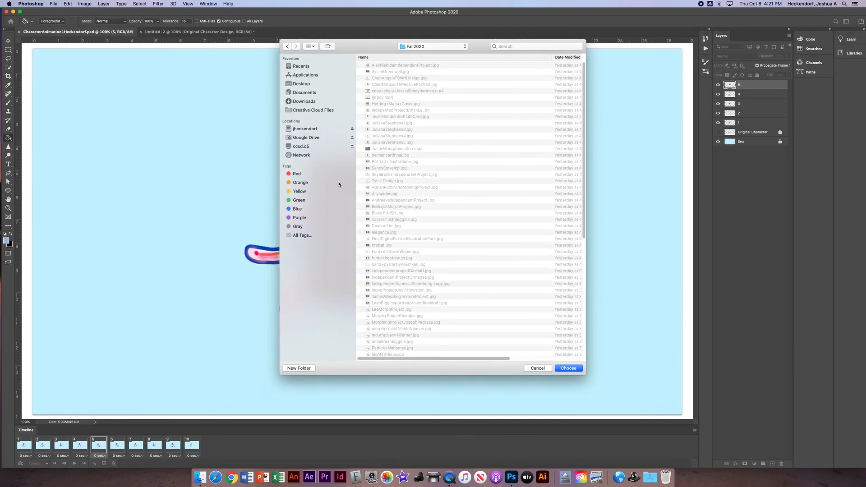
pyautogui.click(313, 110)
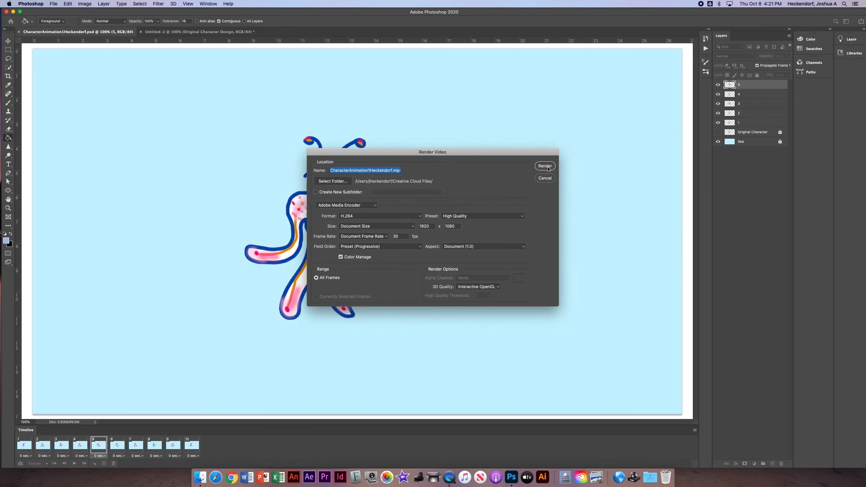
pyautogui.click(545, 166)
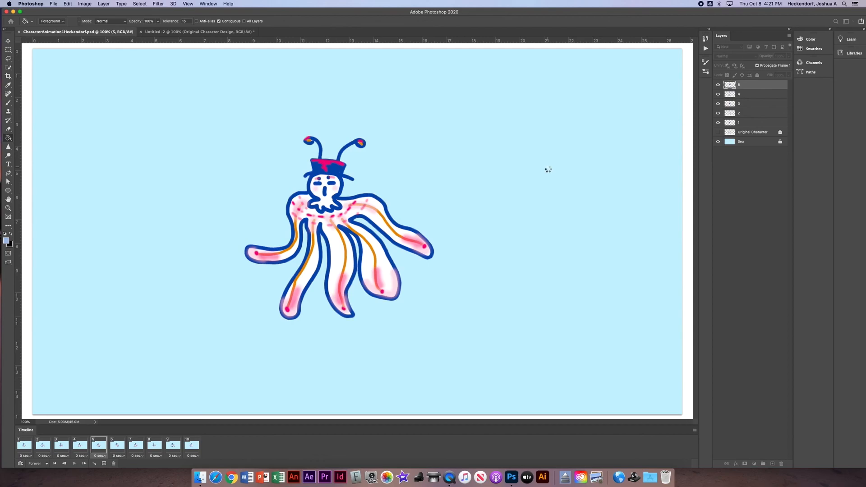
pyautogui.moveTo(560, 163)
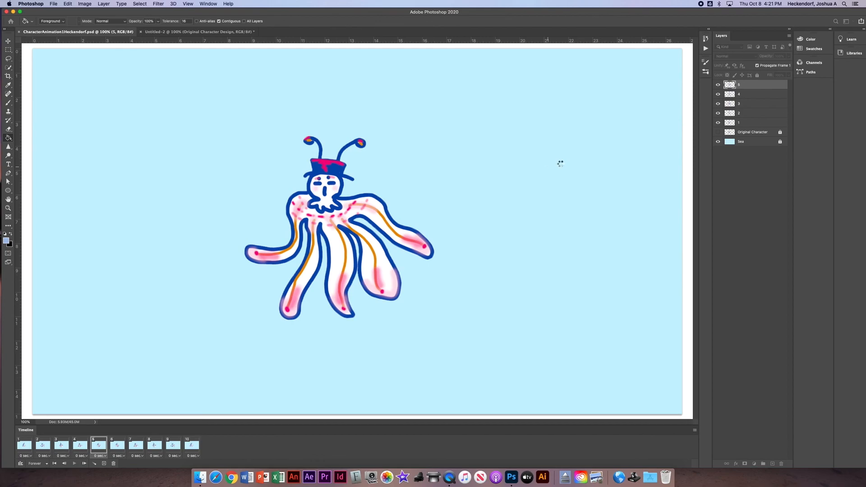
pyautogui.moveTo(551, 160)
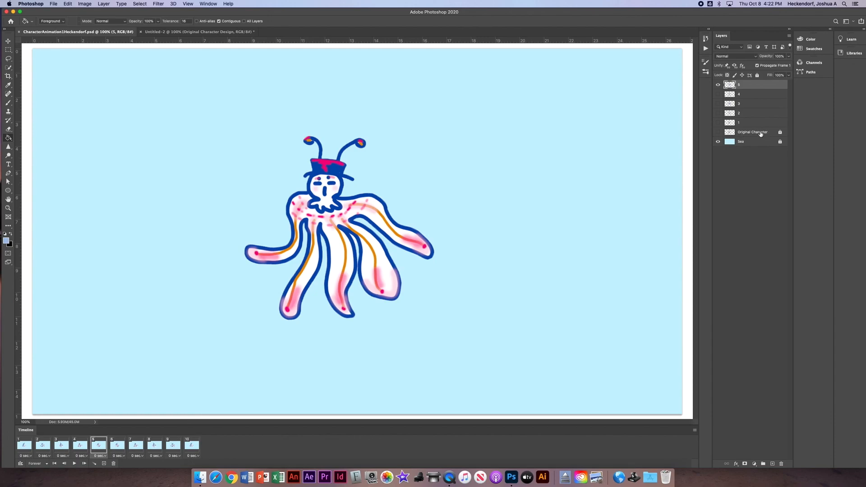
pyautogui.moveTo(752, 132)
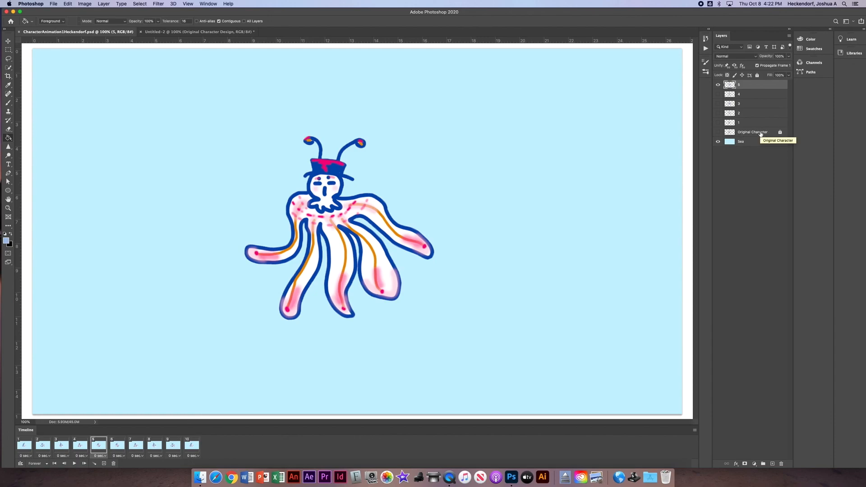